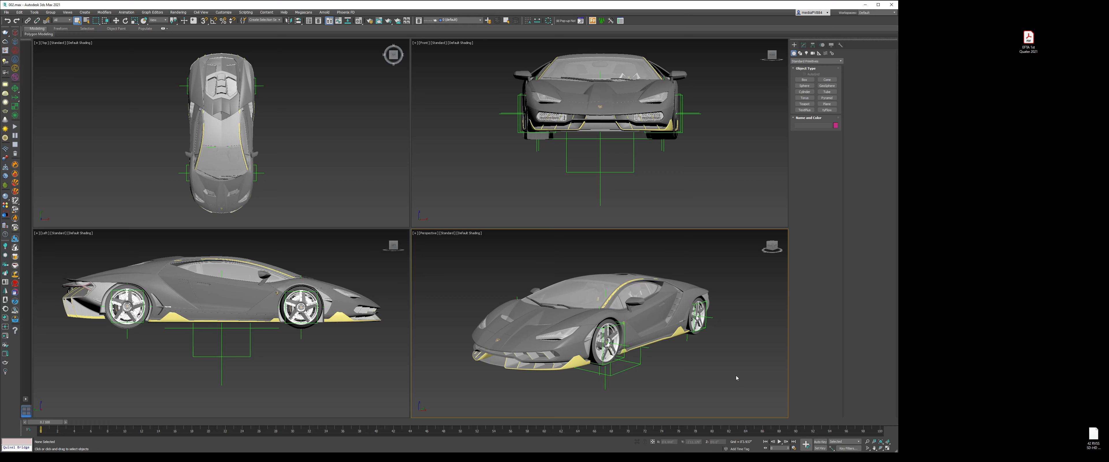
pyautogui.moveTo(305, 413)
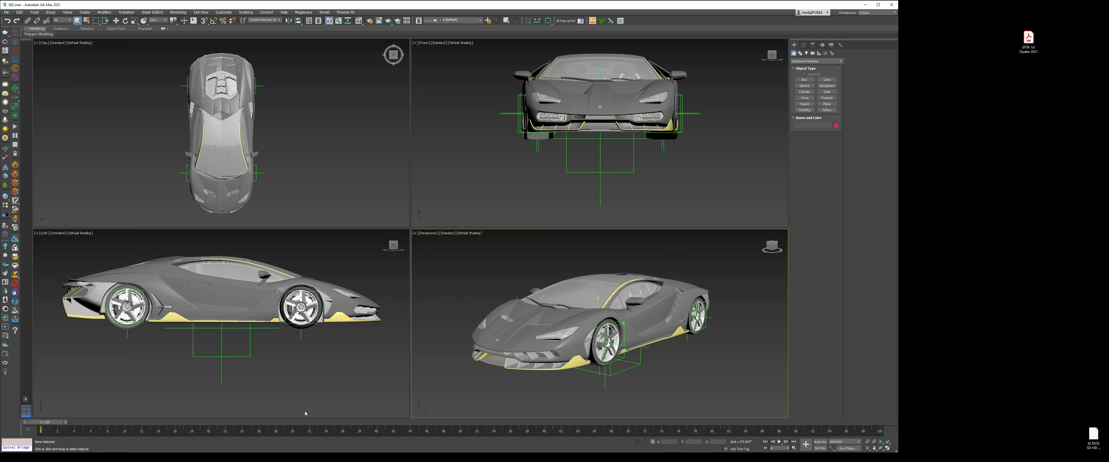
pyautogui.moveTo(305, 413)
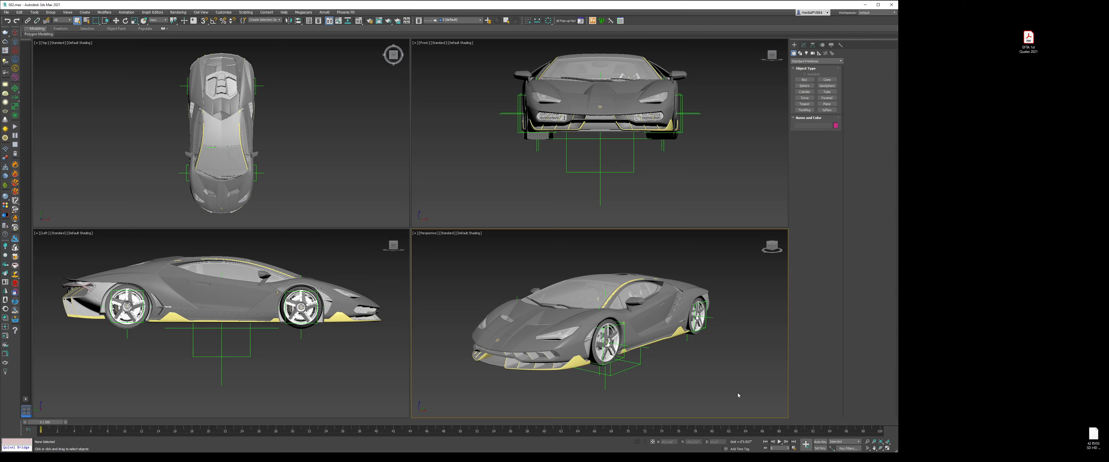
pyautogui.moveTo(749, 390)
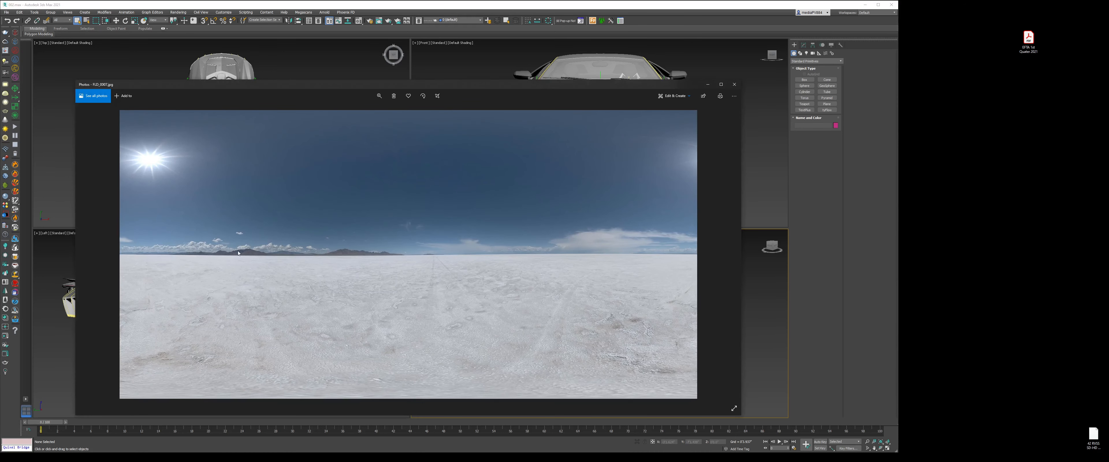
pyautogui.moveTo(150, 164)
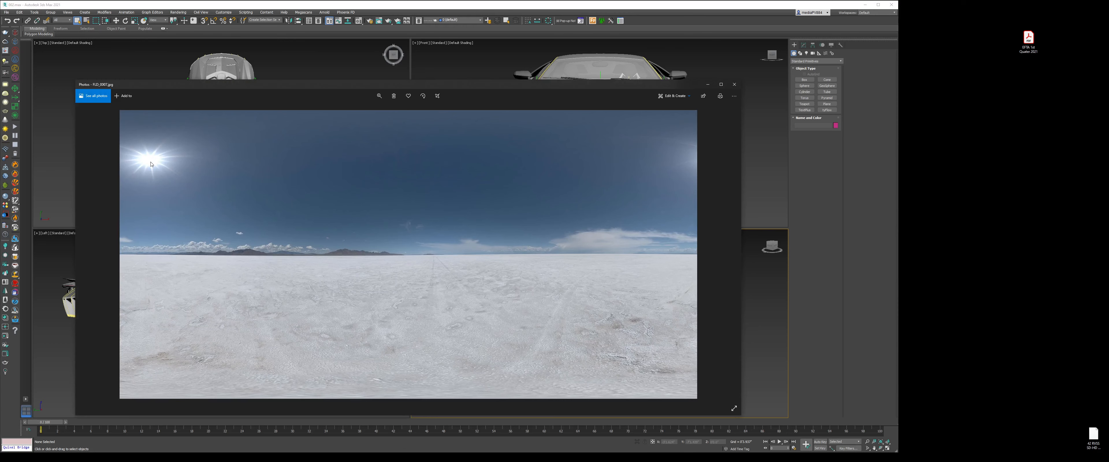
pyautogui.moveTo(357, 281)
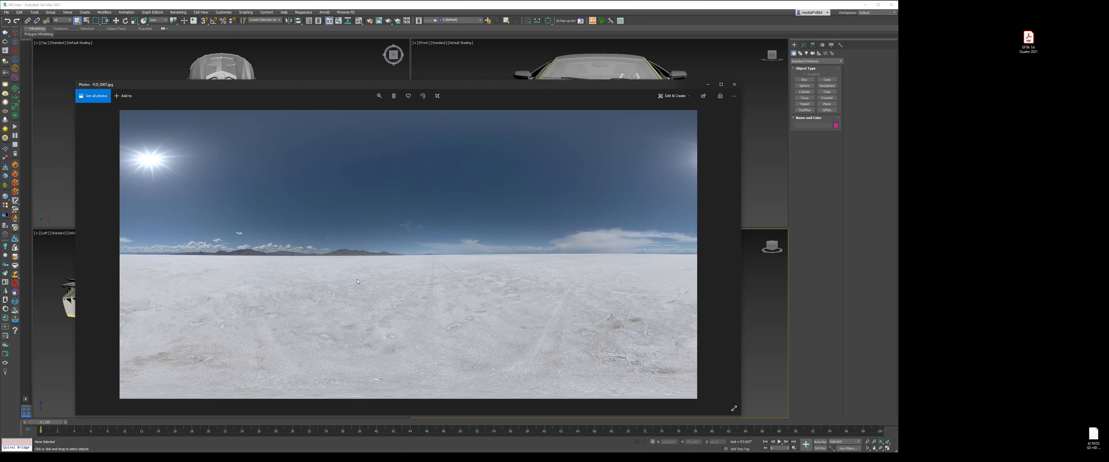
pyautogui.moveTo(523, 240)
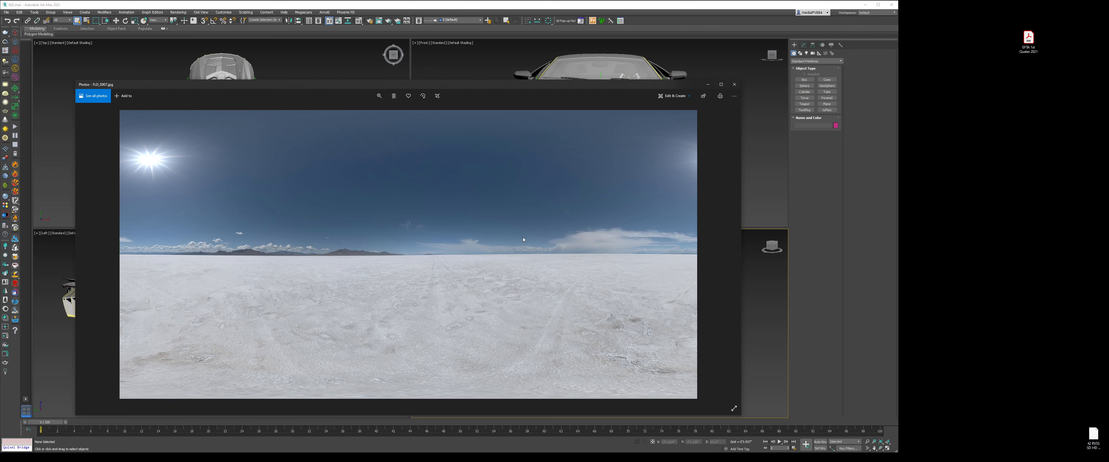
pyautogui.moveTo(554, 149)
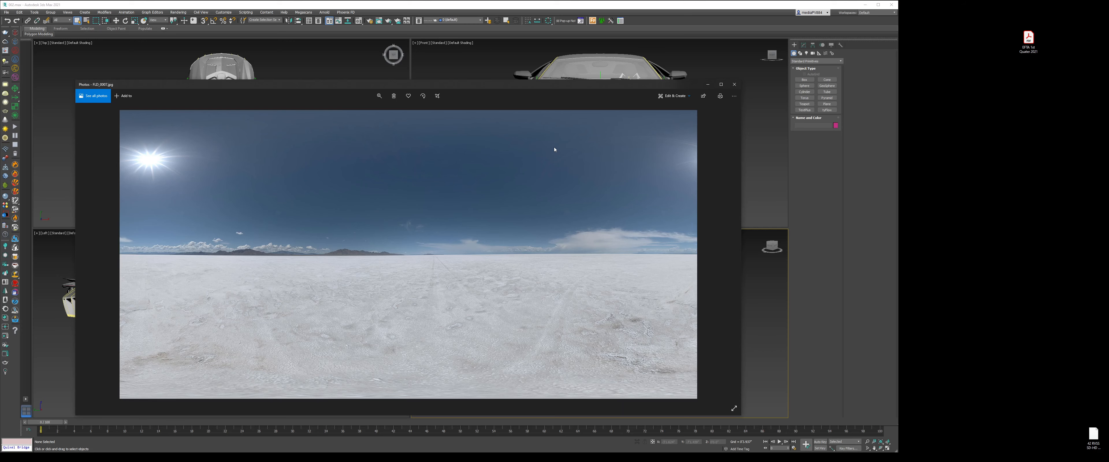
pyautogui.moveTo(709, 110)
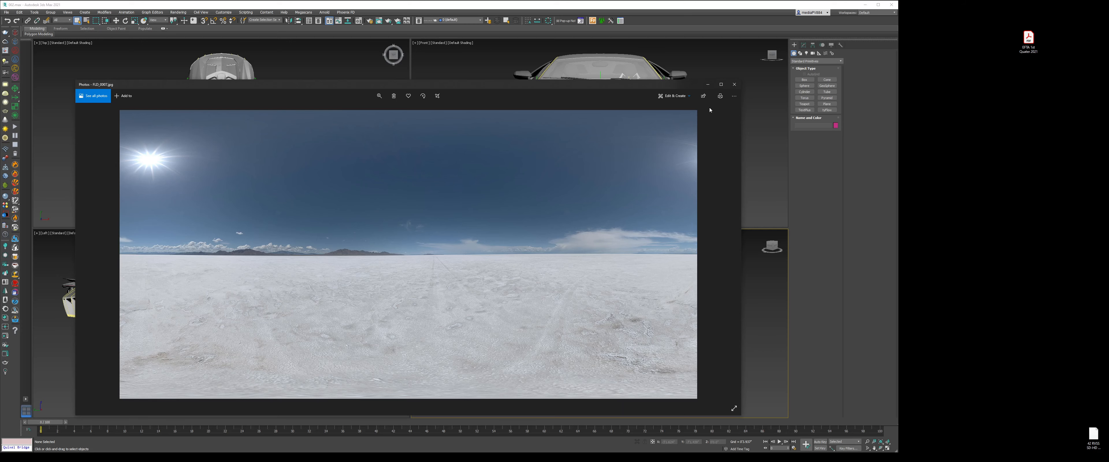
# Step: Close the salt-flat sky panorama preview and return to the car scene
pyautogui.click(733, 84)
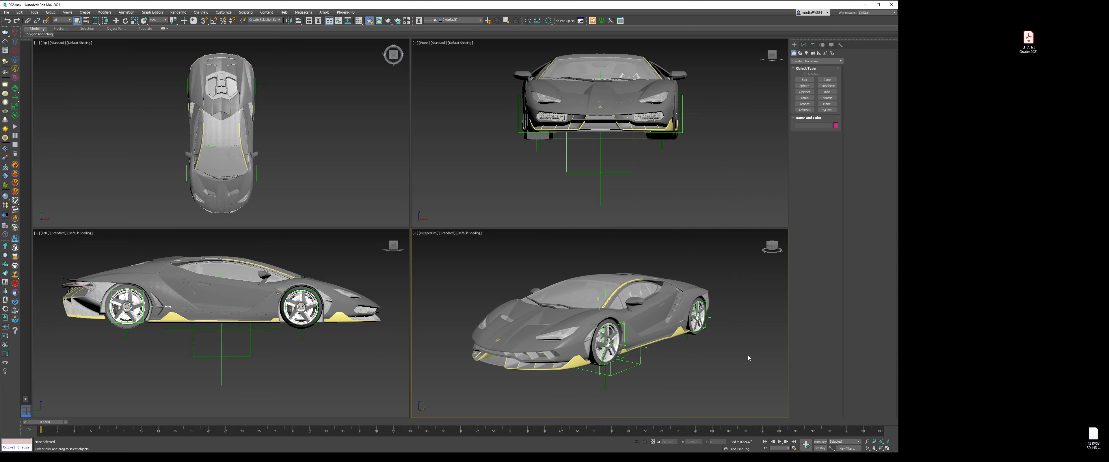
# Step: Set the Corona scene environment in Render Setup to use a single map
pyautogui.click(203, 20)
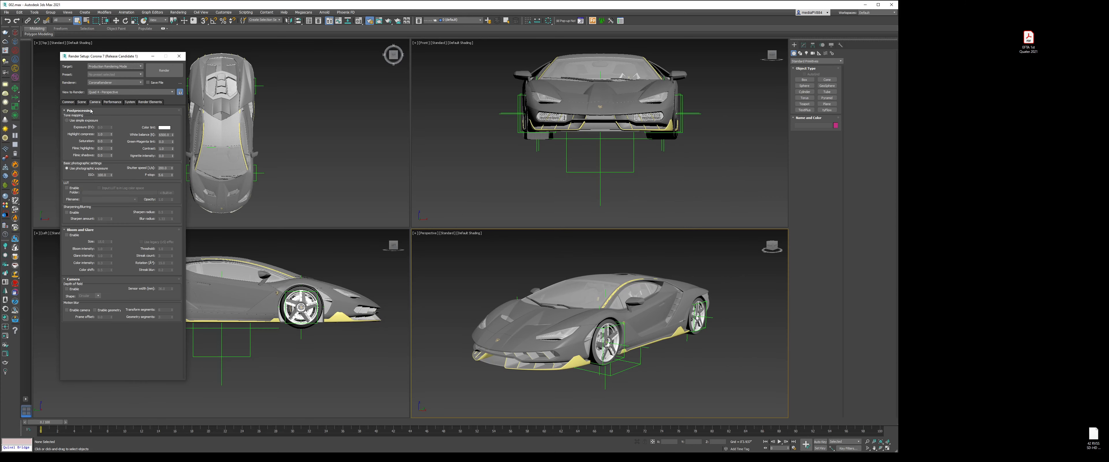
pyautogui.click(81, 102)
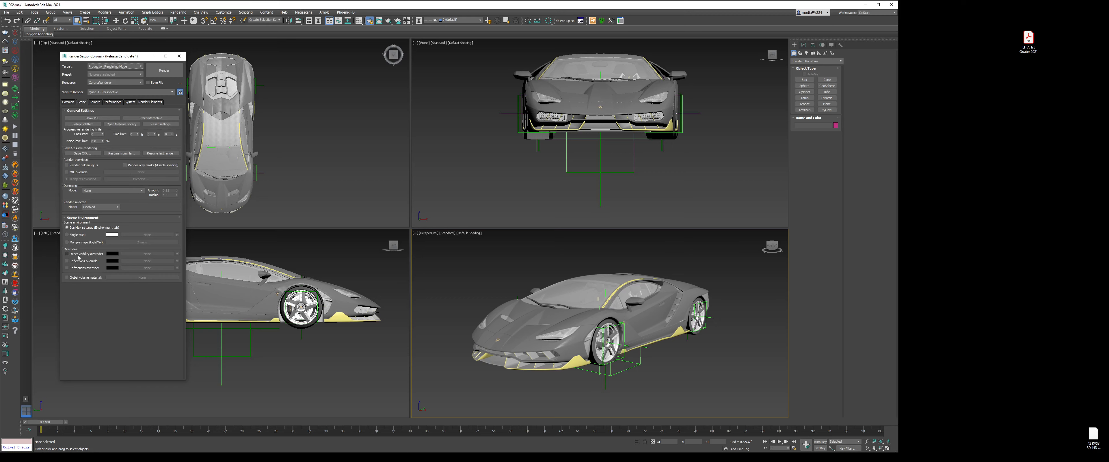
pyautogui.moveTo(107, 227)
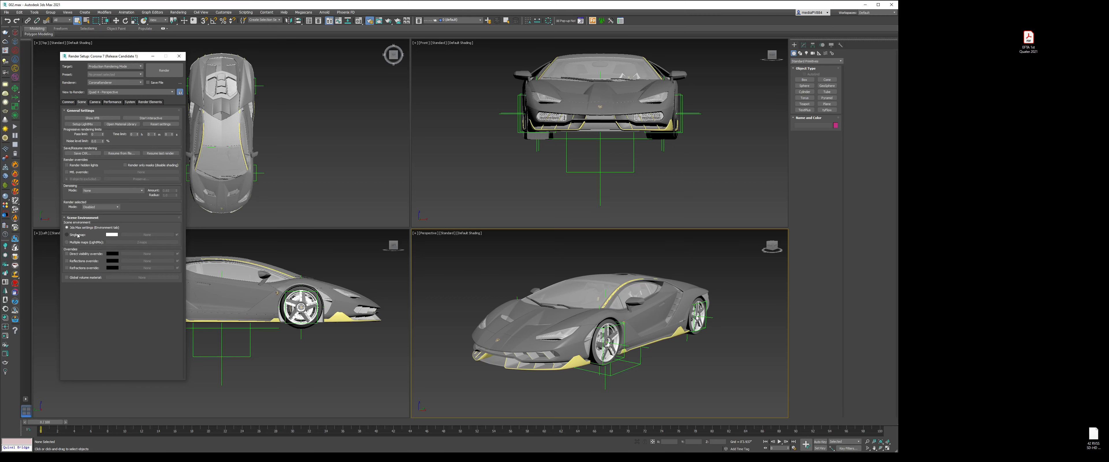
pyautogui.click(67, 234)
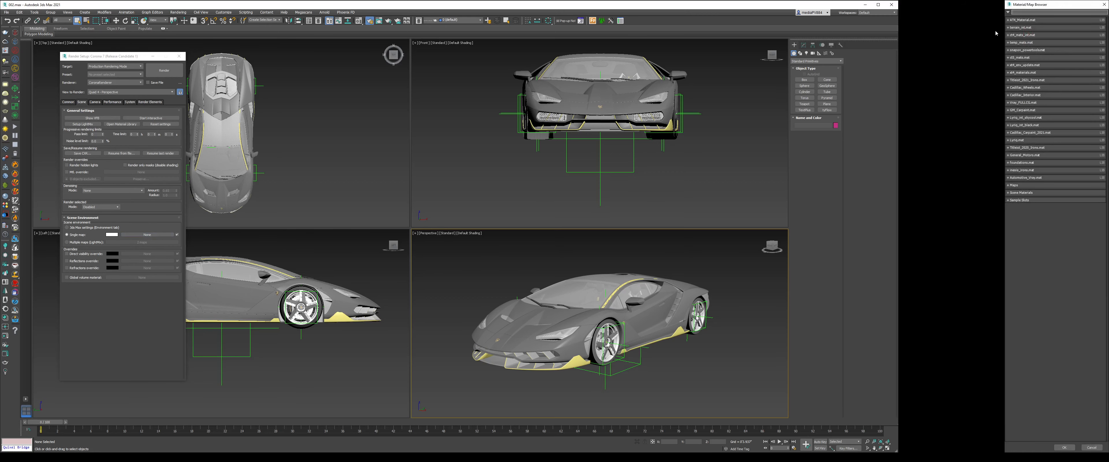
pyautogui.moveTo(1030, 308)
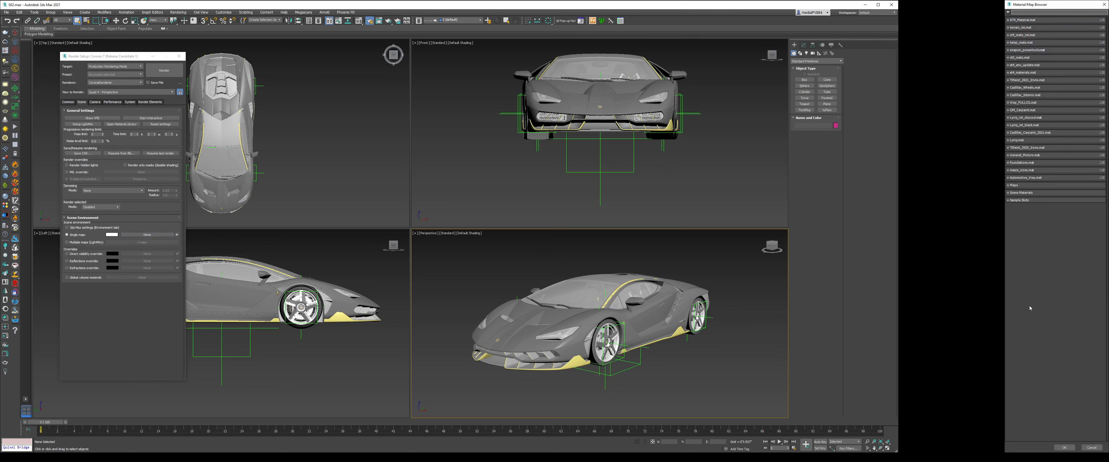
pyautogui.moveTo(1030, 218)
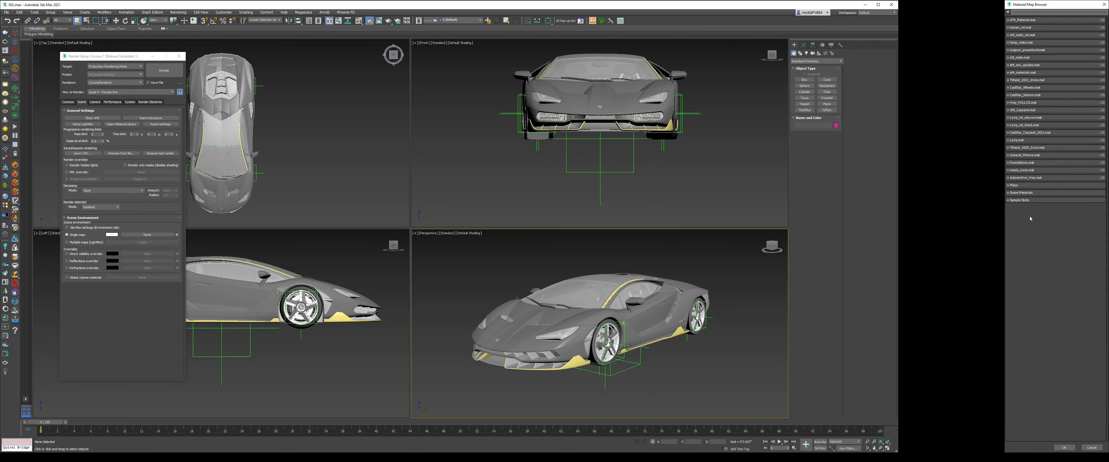
pyautogui.moveTo(1040, 295)
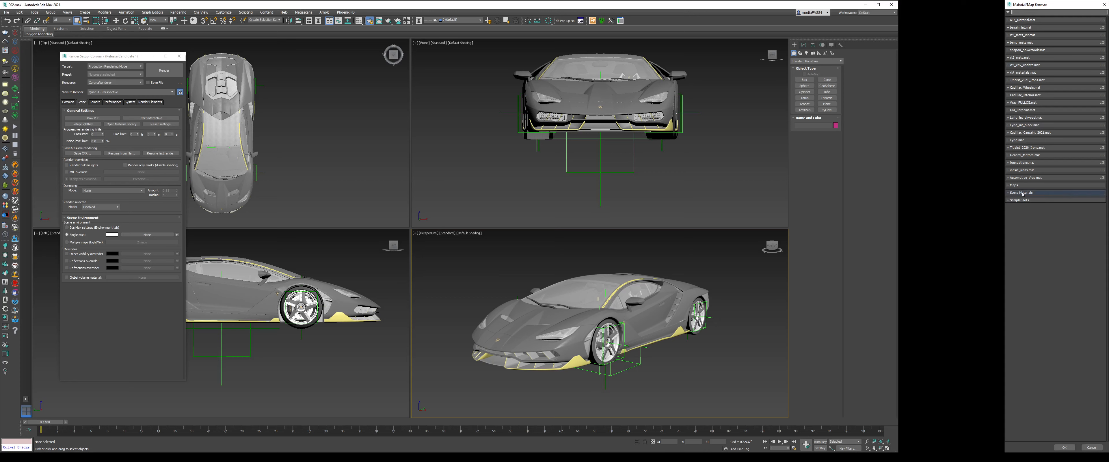
# Step: Expand the Maps list and its General category in the environment map browser
pyautogui.click(1012, 185)
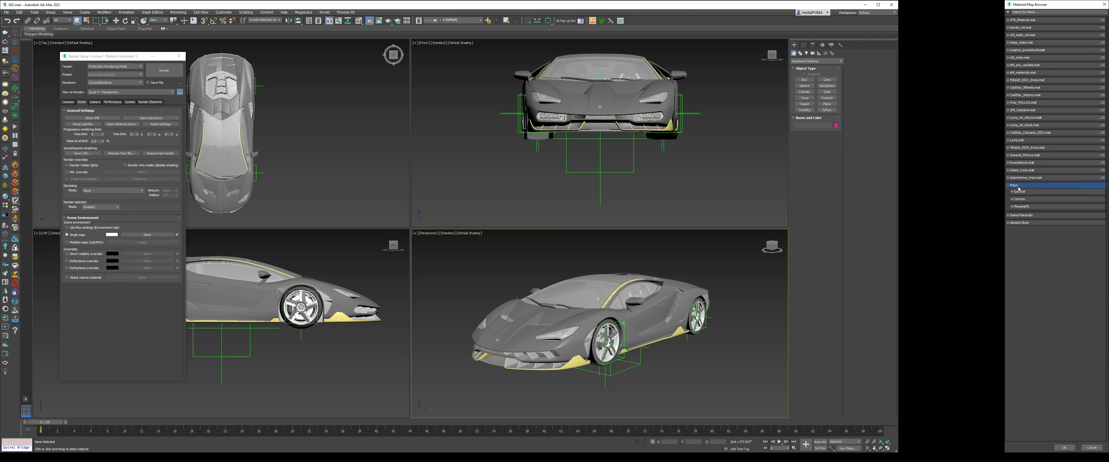
pyautogui.click(1018, 191)
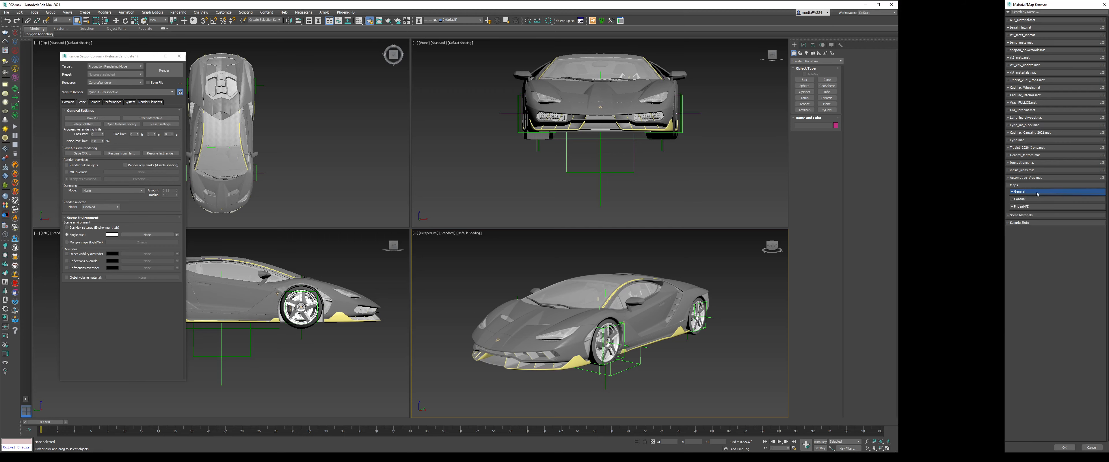
pyautogui.click(1018, 199)
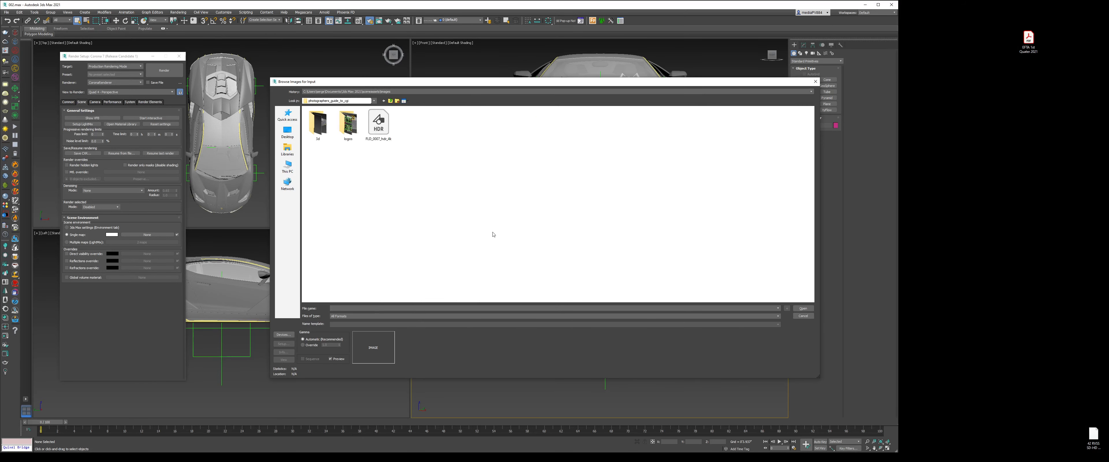
pyautogui.moveTo(394, 160)
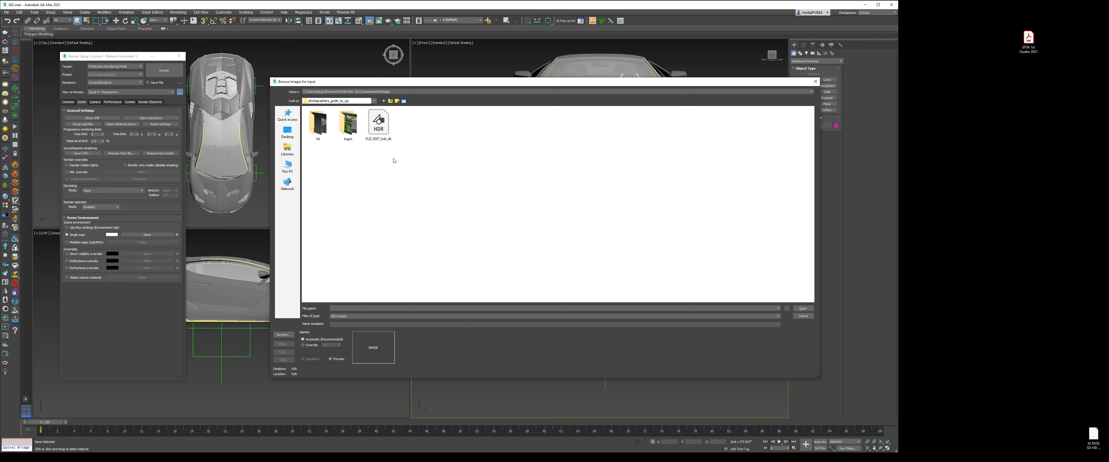
# Step: Load the HDR salt-flat panorama file as the environment bitmap and accept its load settings
pyautogui.click(378, 123)
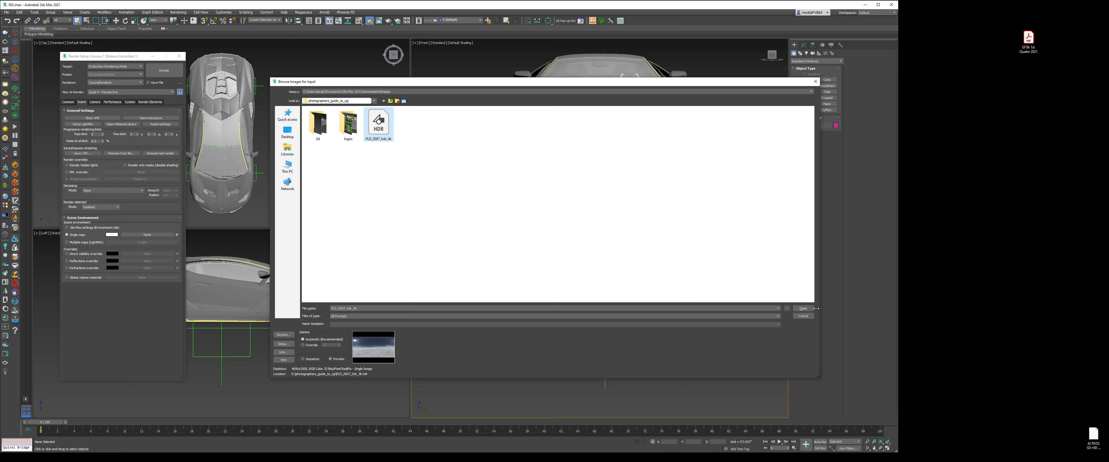
pyautogui.doubleClick(378, 122)
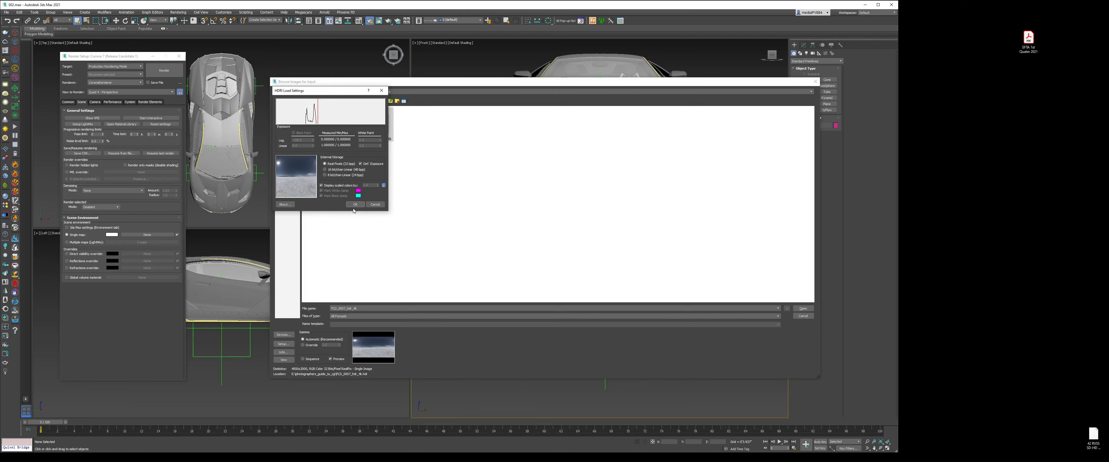
pyautogui.click(355, 204)
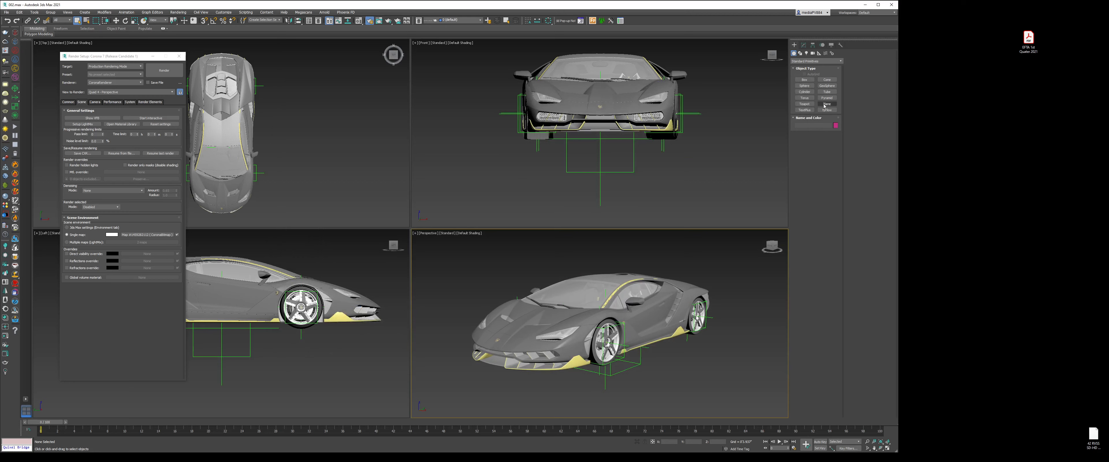
# Step: Draw a large ground plane beneath the car in the Top viewport and deselect it
pyautogui.click(826, 104)
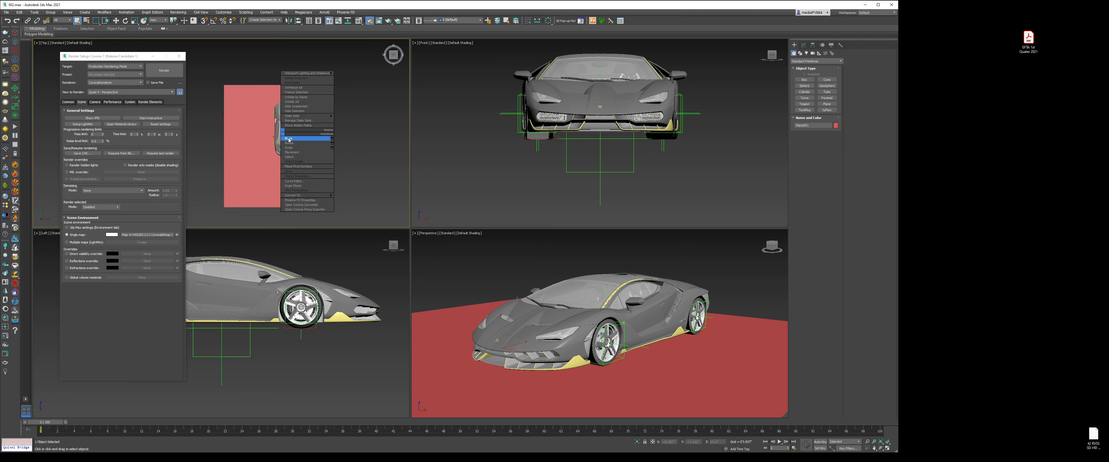
pyautogui.click(289, 139)
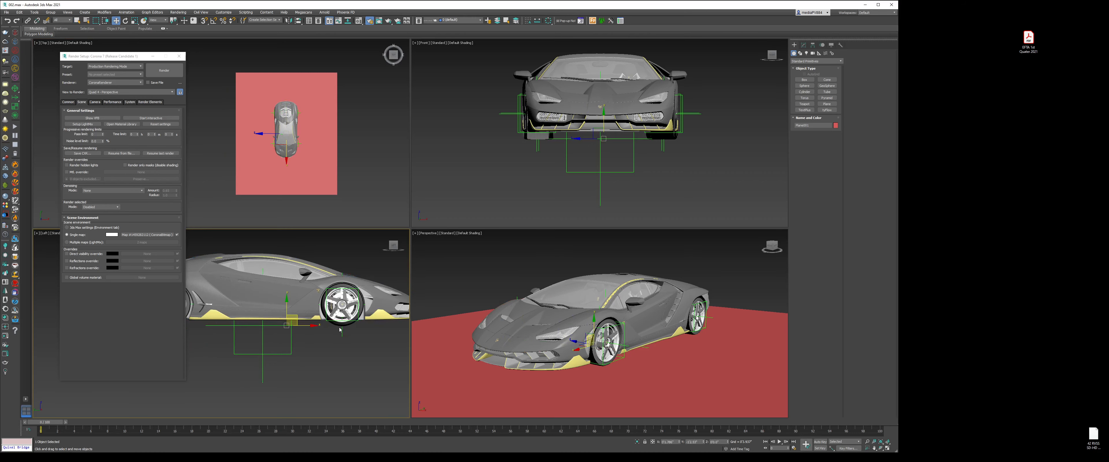
pyautogui.click(733, 267)
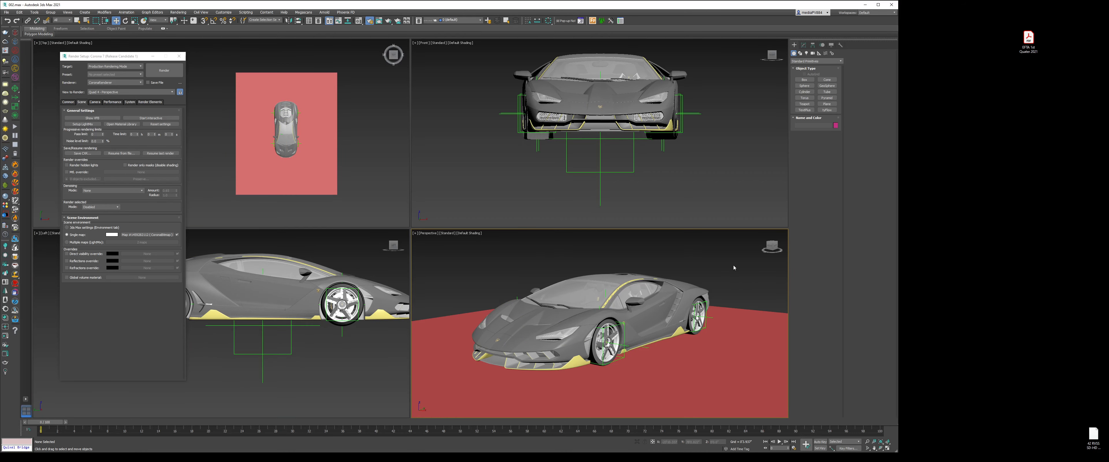
pyautogui.moveTo(734, 265)
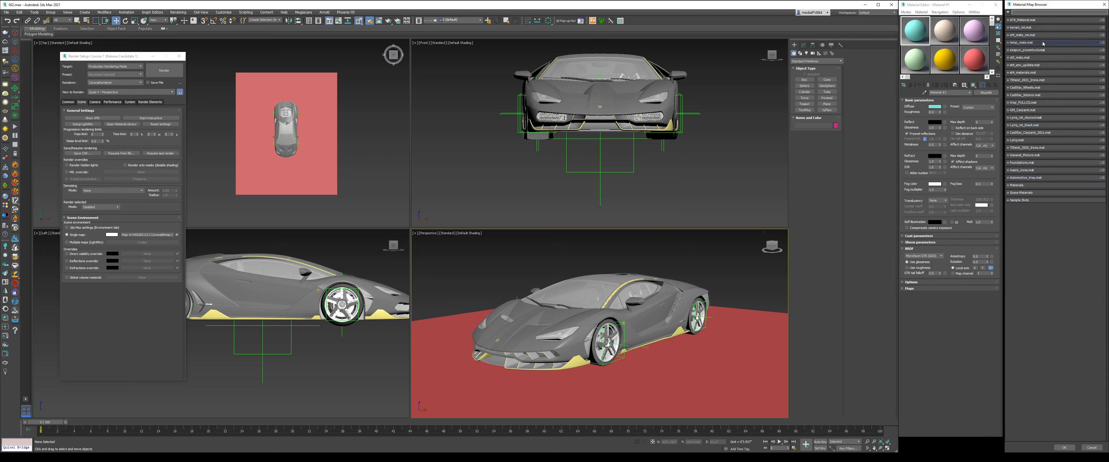
# Step: Assign a new Corona material to the ground plane so it shows grey
pyautogui.click(1016, 185)
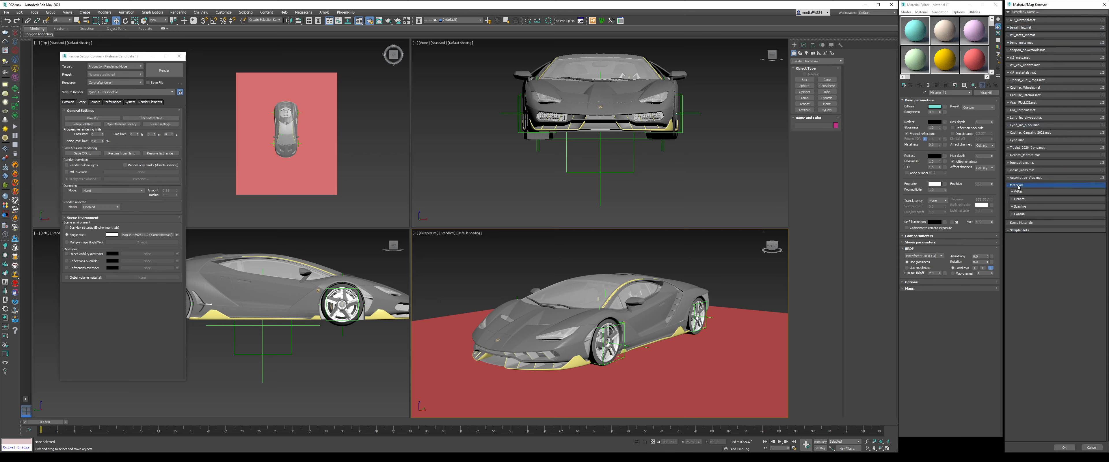
pyautogui.click(1013, 213)
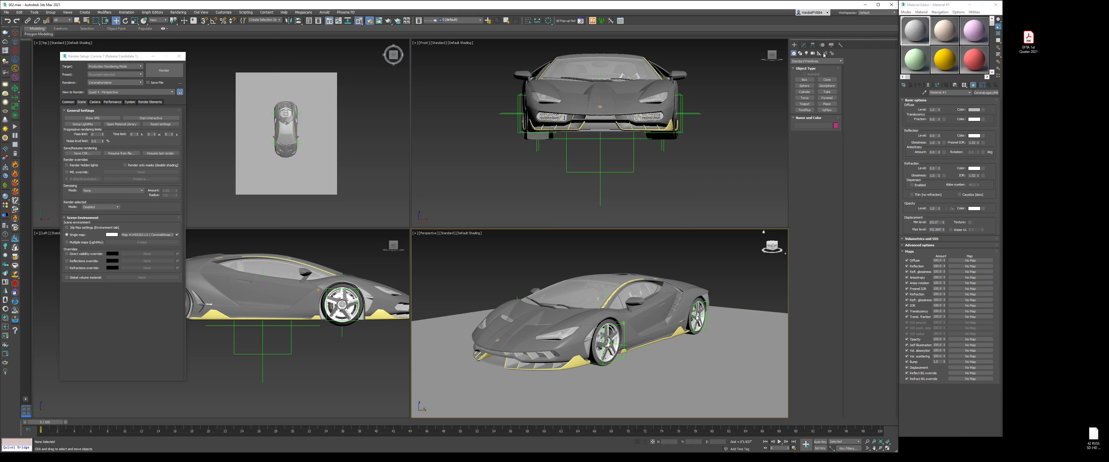
pyautogui.click(803, 86)
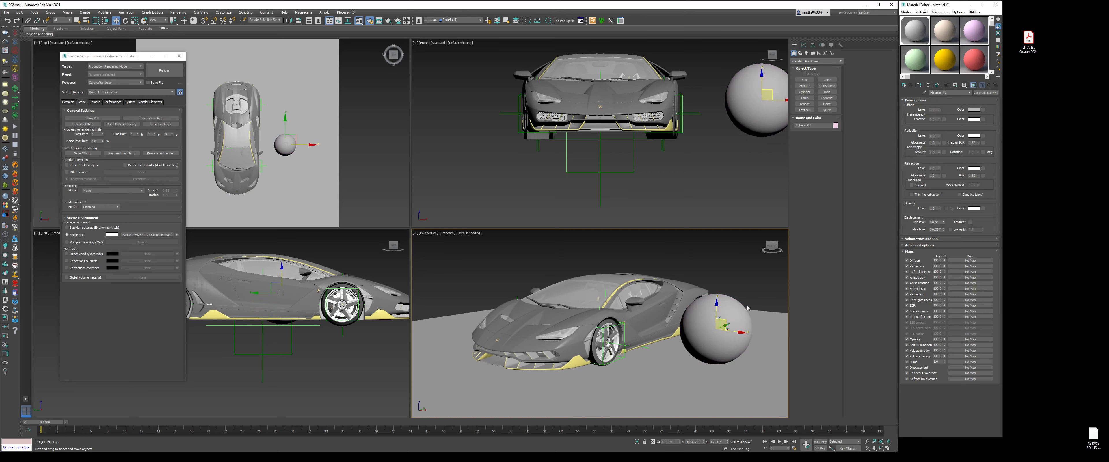
pyautogui.moveTo(749, 284)
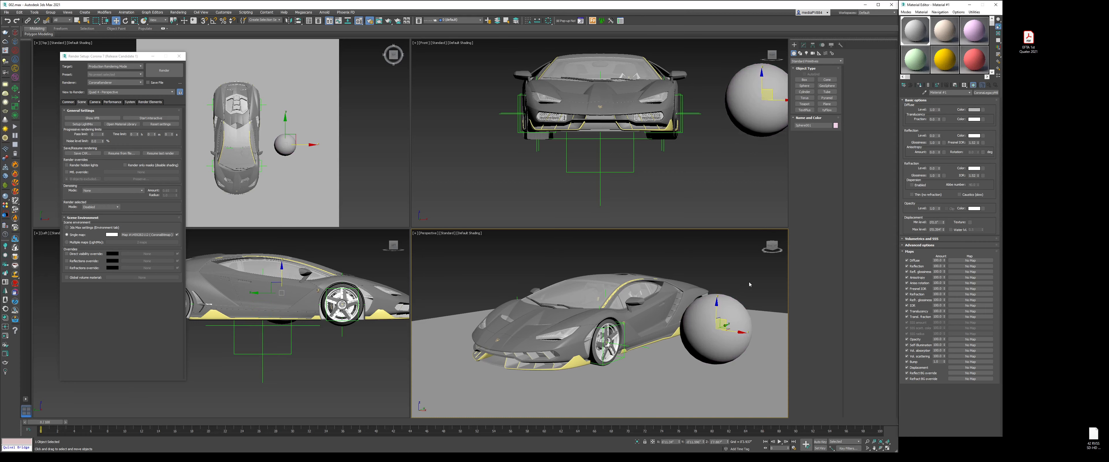
pyautogui.moveTo(741, 291)
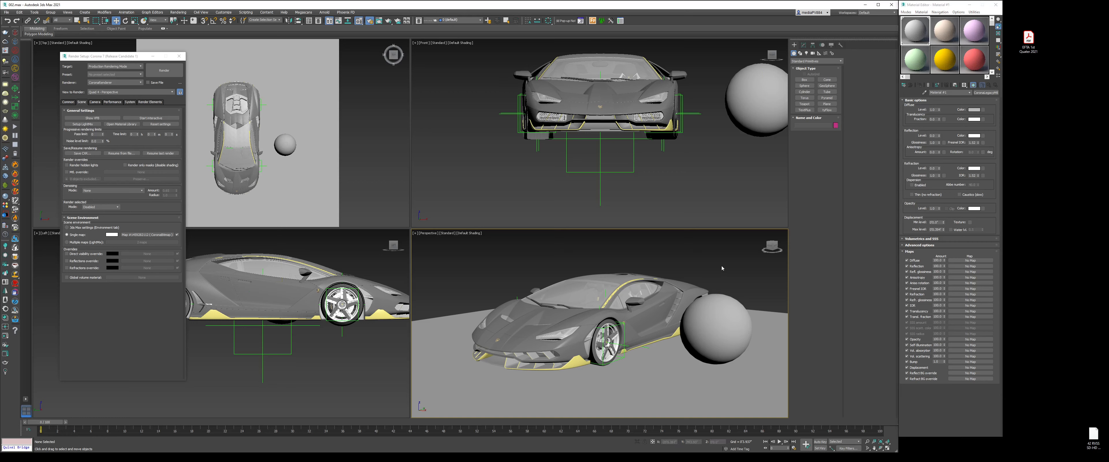
pyautogui.moveTo(602, 295)
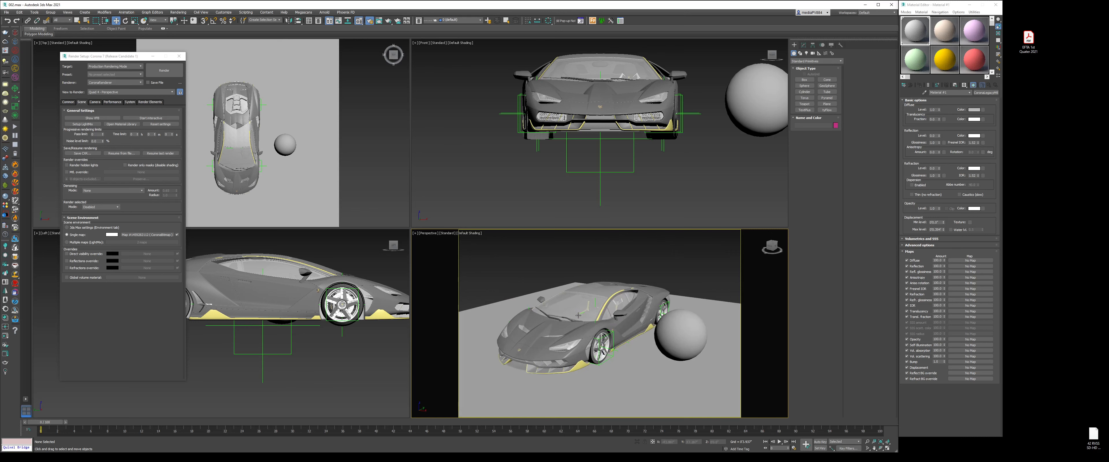
pyautogui.moveTo(710, 289)
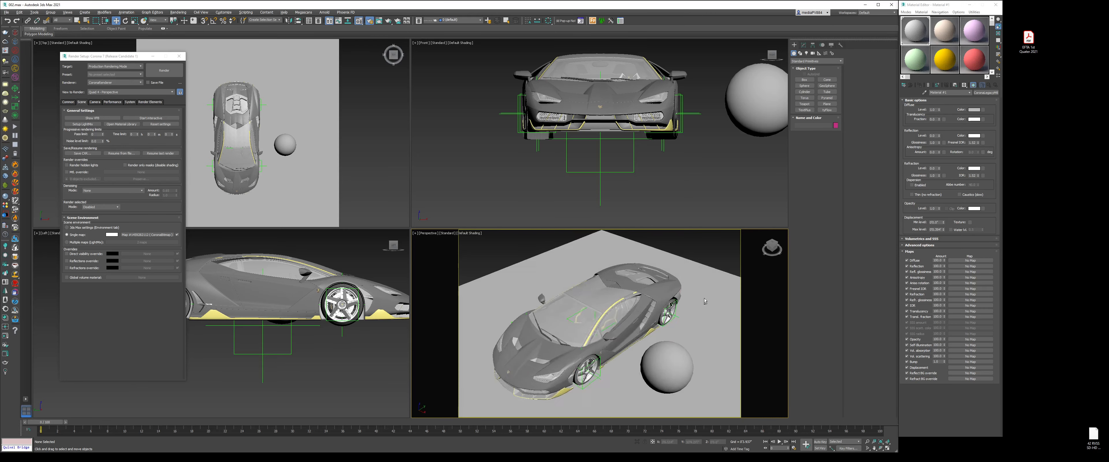
# Step: Orbit the perspective view to re-frame the car and sphere
pyautogui.moveTo(703, 301); pyautogui.dragTo(699, 295)
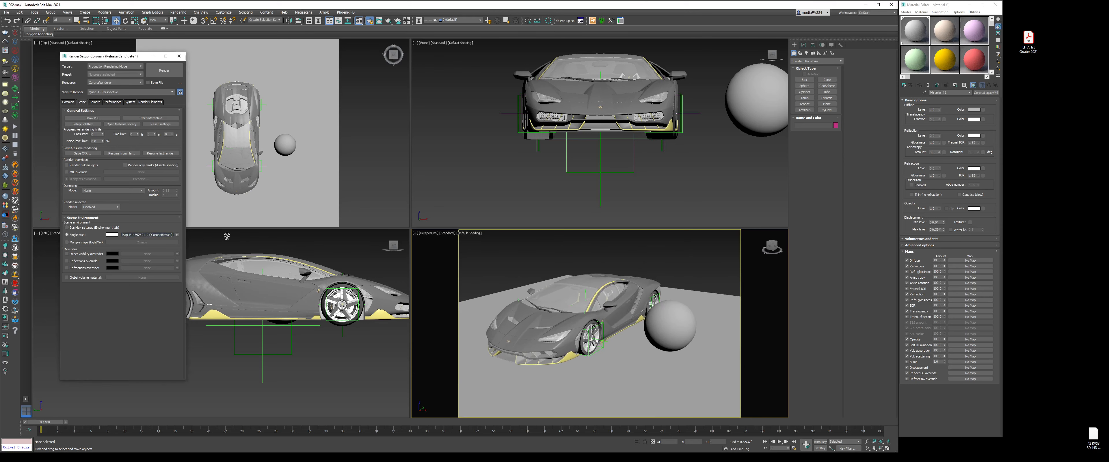
# Step: Instance the HDRI environment map into the material editor and set its mapping mode to Dome
pyautogui.click(915, 64)
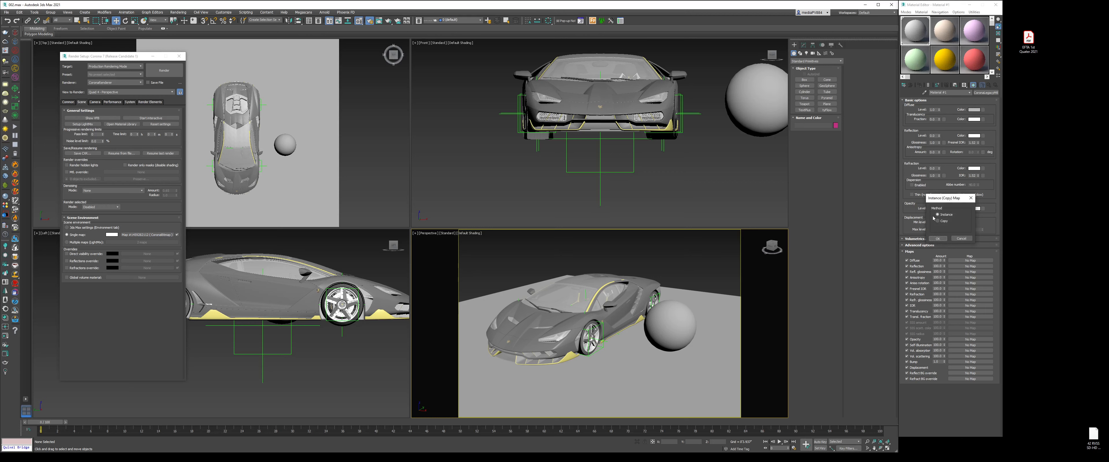
pyautogui.click(938, 238)
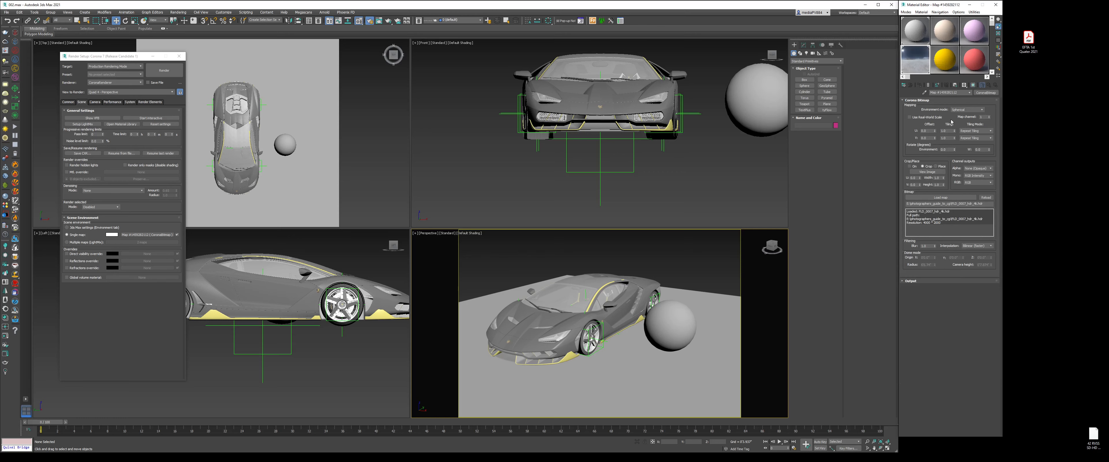
pyautogui.click(968, 109)
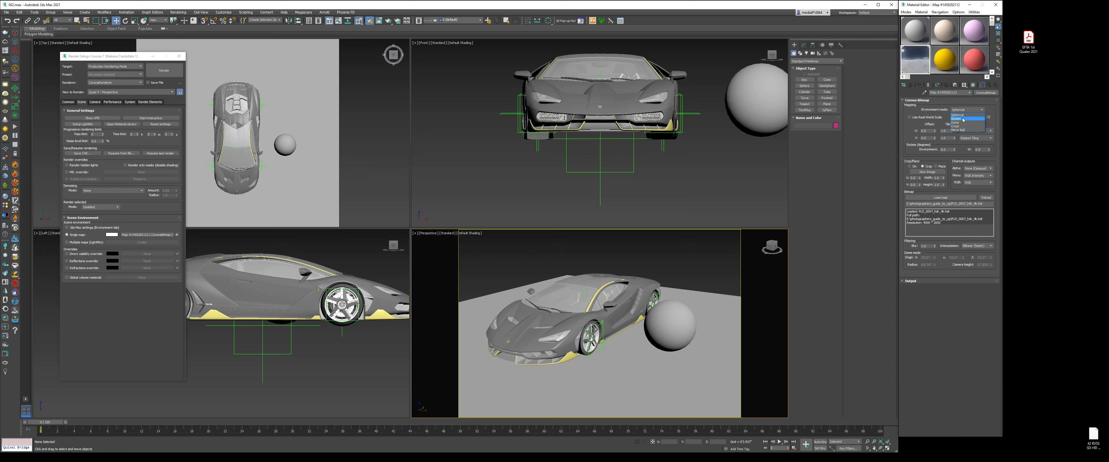
pyautogui.click(954, 119)
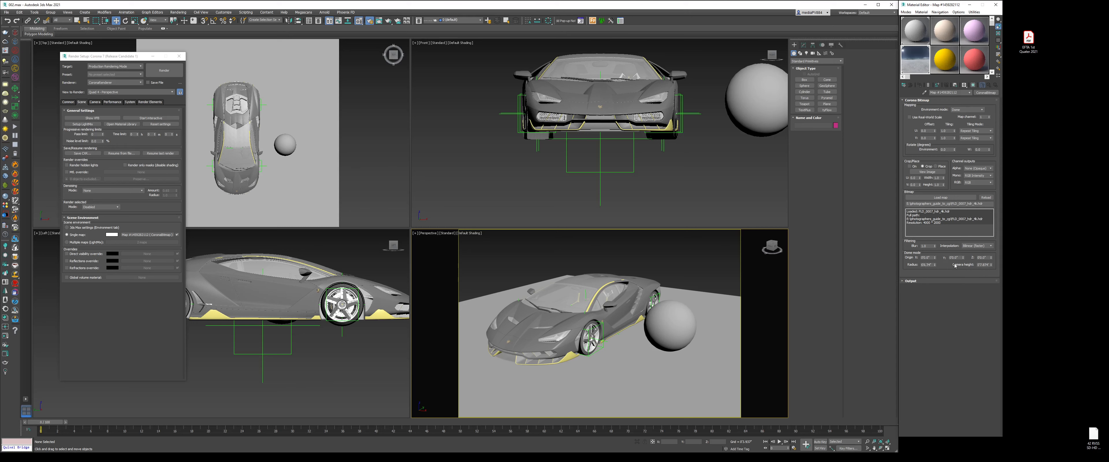
pyautogui.tripleClick(982, 265)
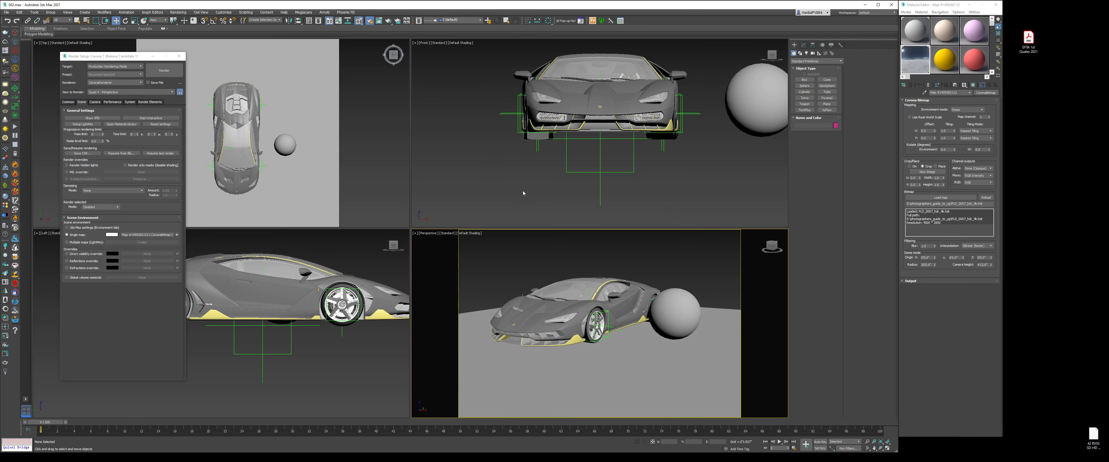
pyautogui.moveTo(625, 277)
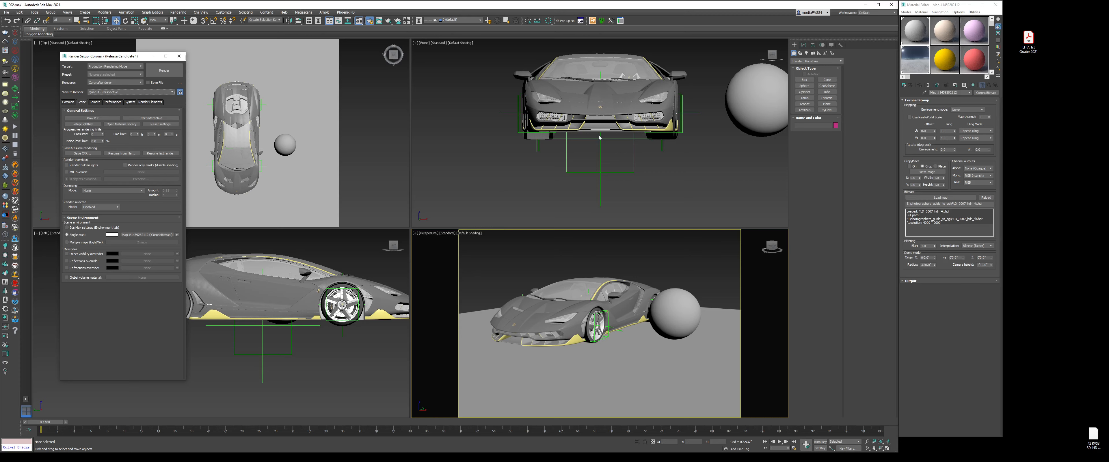
pyautogui.moveTo(511, 128)
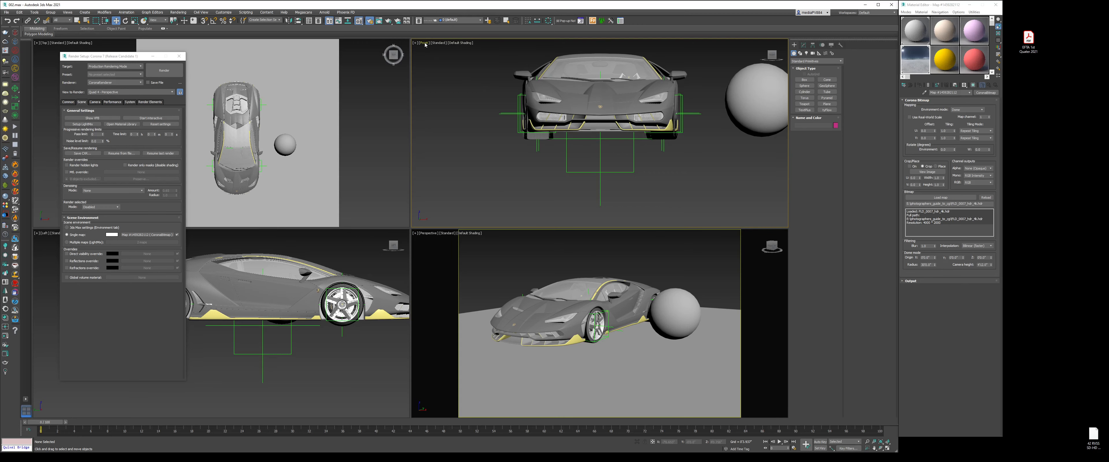
# Step: Turn the front viewport into a Corona interactive render and dismiss its warnings
pyautogui.click(422, 42)
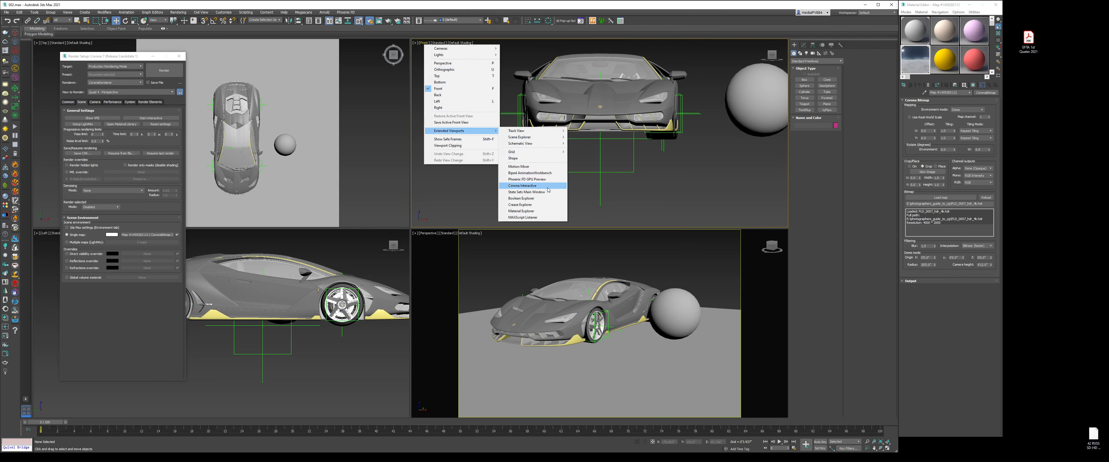
pyautogui.click(522, 185)
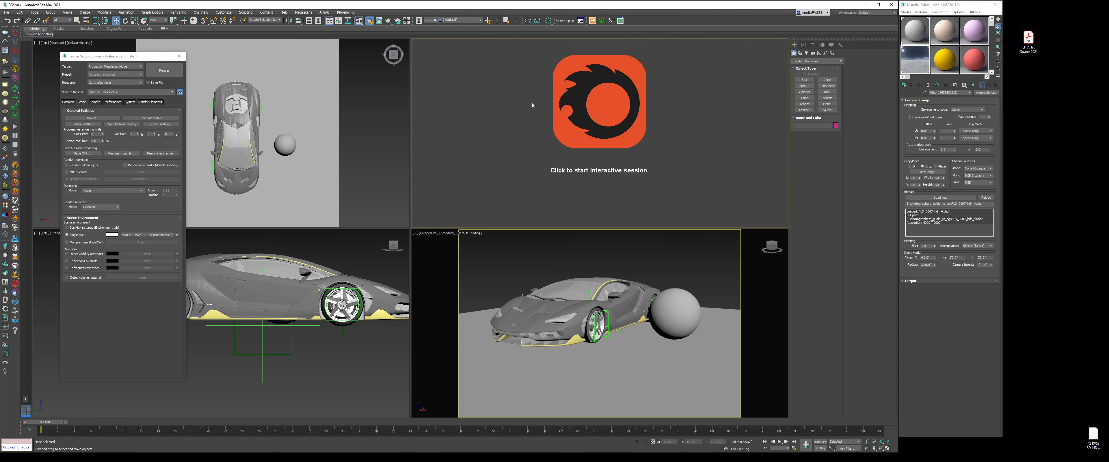
pyautogui.moveTo(563, 175)
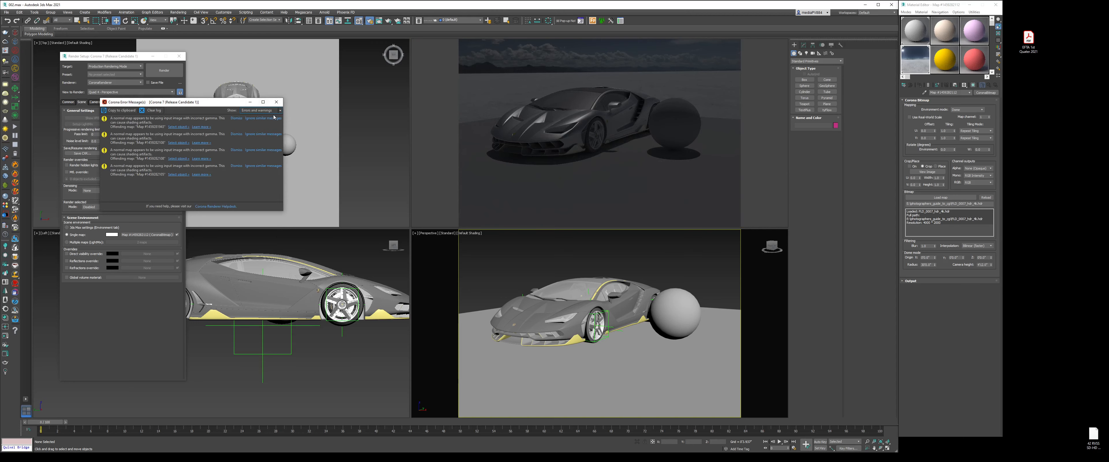
pyautogui.click(276, 102)
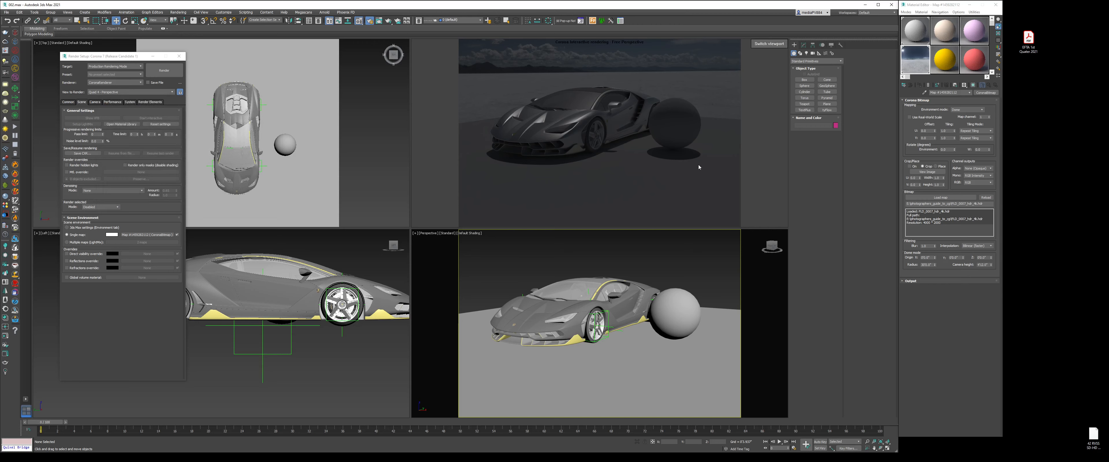
pyautogui.moveTo(625, 102)
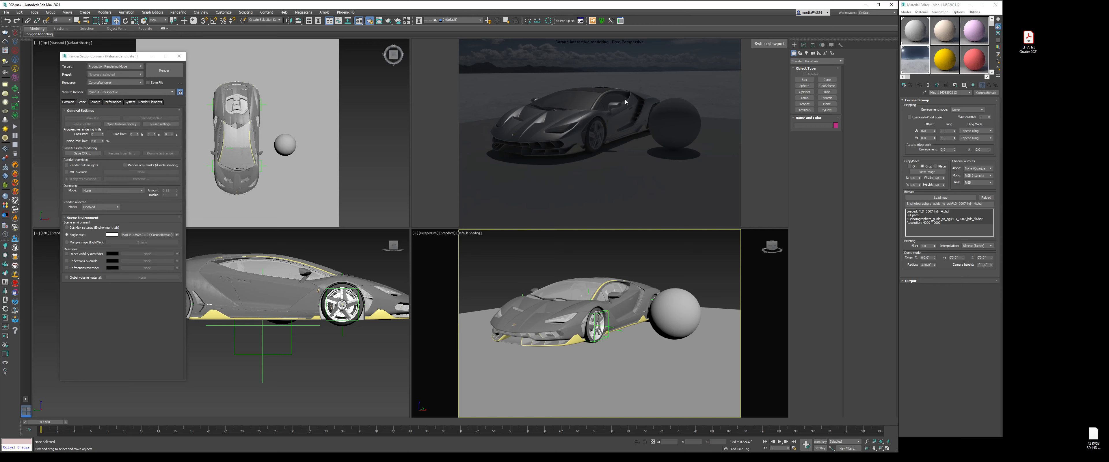
pyautogui.moveTo(683, 82)
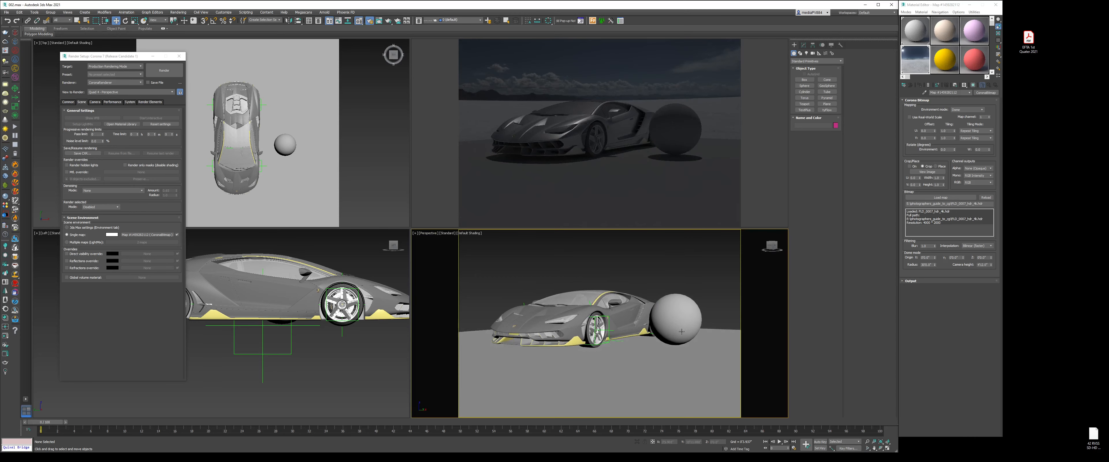
pyautogui.moveTo(777, 284)
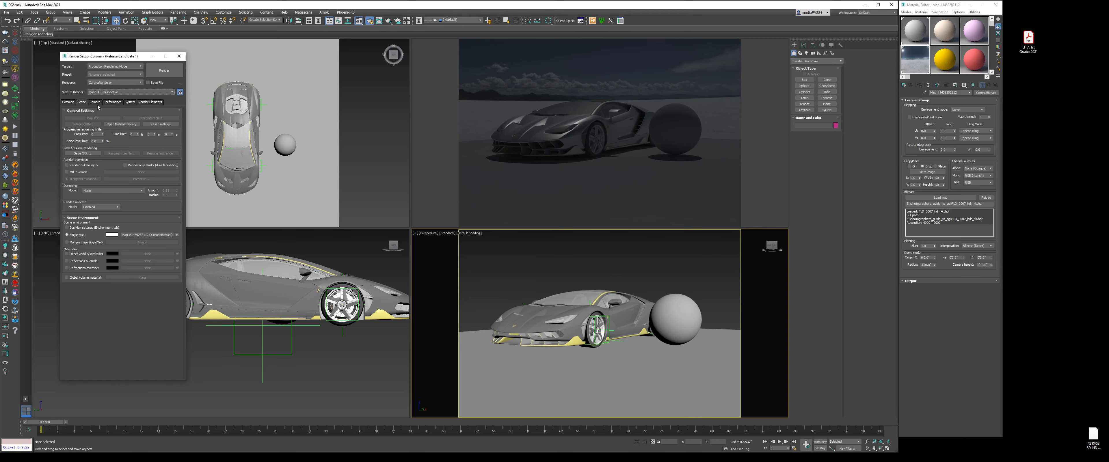
# Step: Raise the HDRI bitmap's output amount so the interactive render is brightly exposed
pyautogui.click(94, 101)
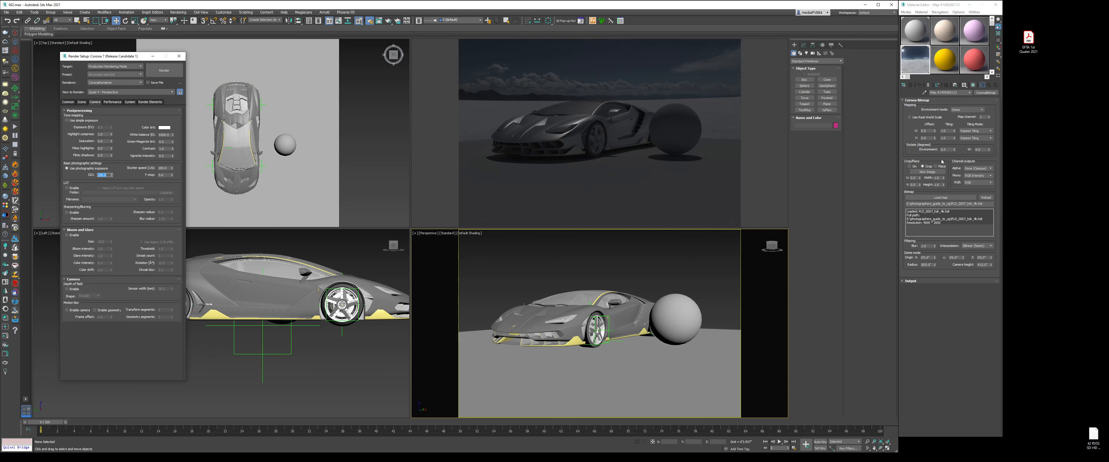
pyautogui.click(910, 280)
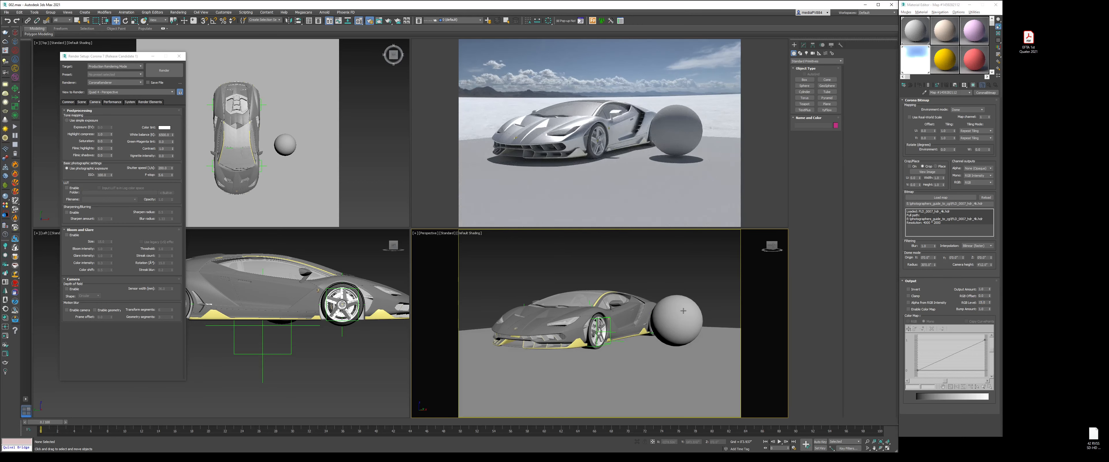
pyautogui.click(164, 70)
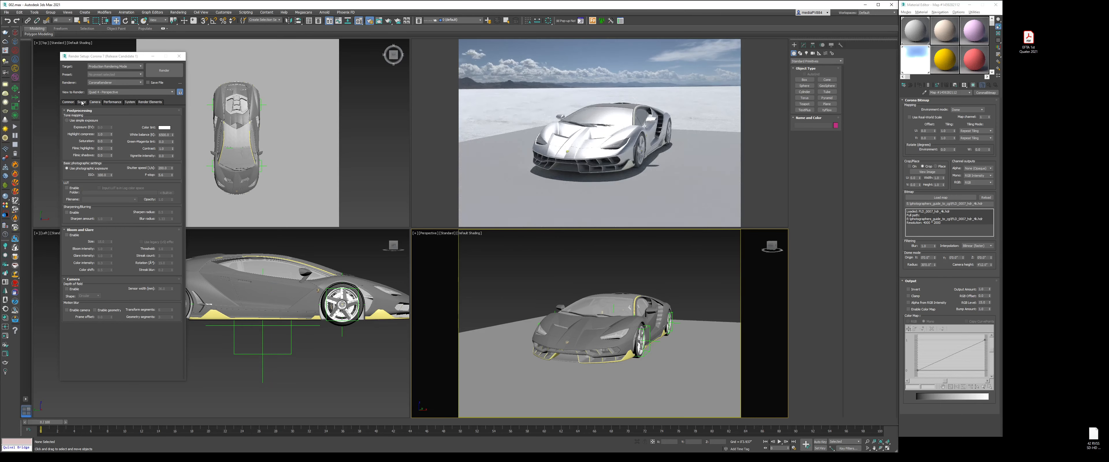
# Step: Switch Render Setup back to the Scene tab after the sphere is removed
pyautogui.click(79, 102)
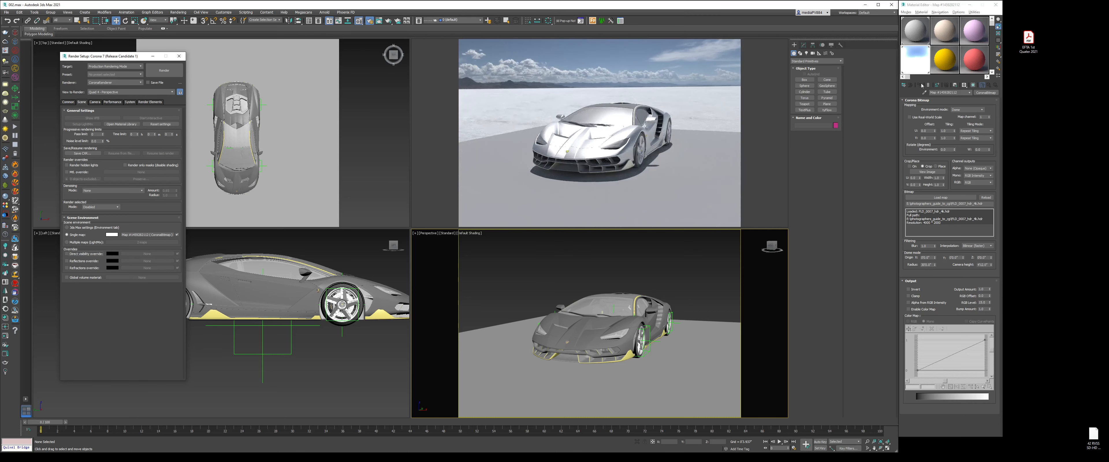
# Step: Give the ground a CoronaShadowCatcherMtl with environment projection and transparent-except-shadows alpha mode
pyautogui.click(944, 28)
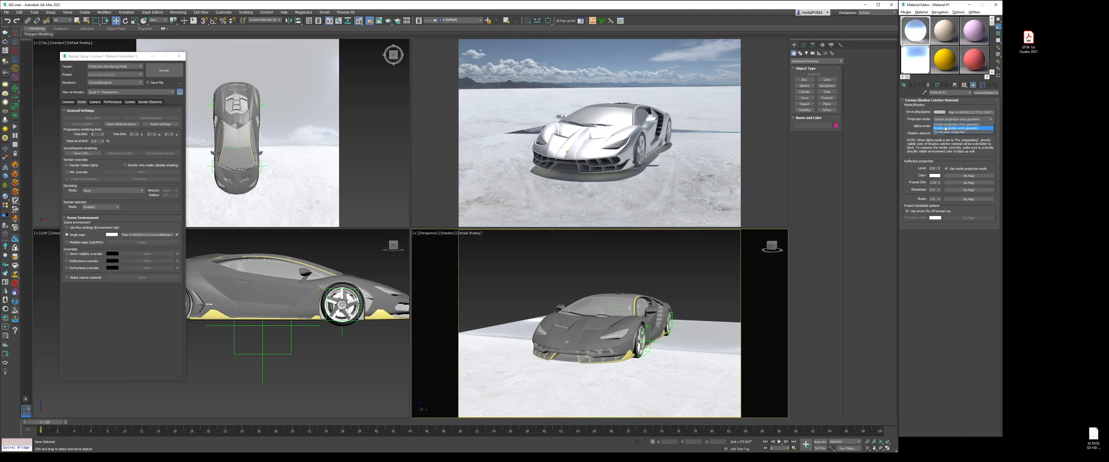
pyautogui.click(958, 131)
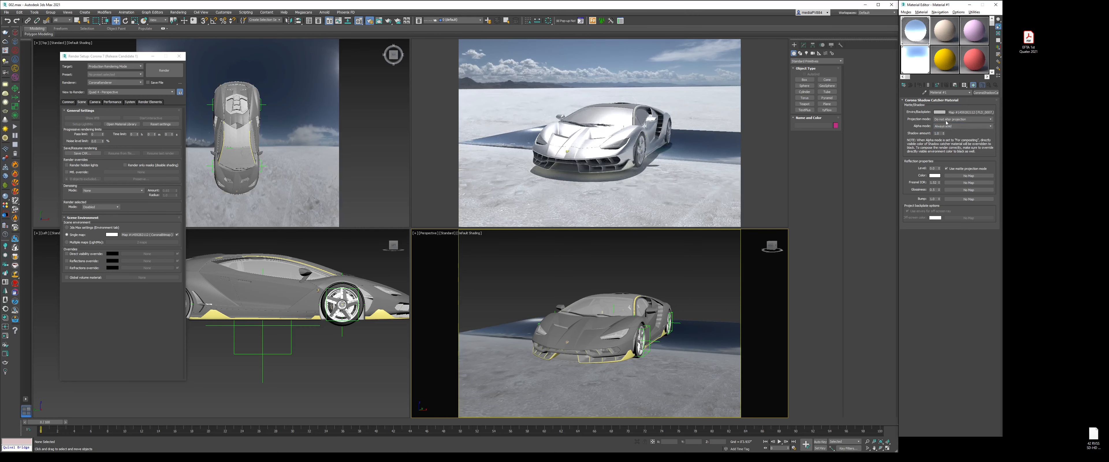
pyautogui.click(988, 119)
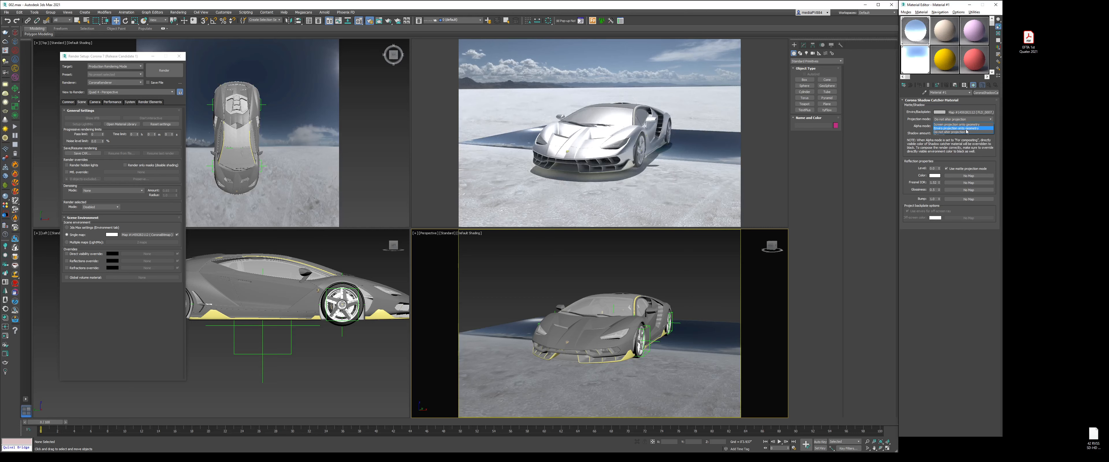
pyautogui.click(956, 129)
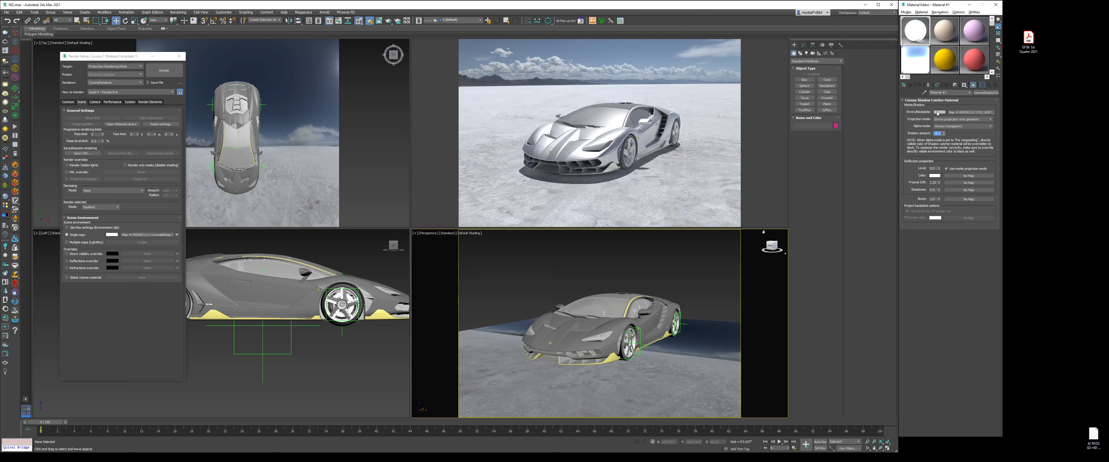
# Step: Override Direct visibility with black and assign a dark CoronaPhysicalMtl to the ground
pyautogui.click(939, 113)
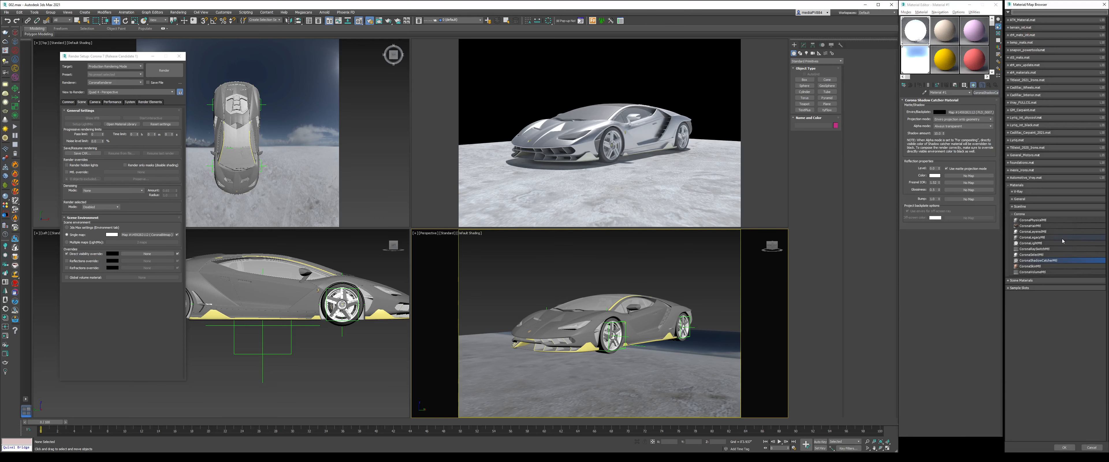
pyautogui.click(1054, 237)
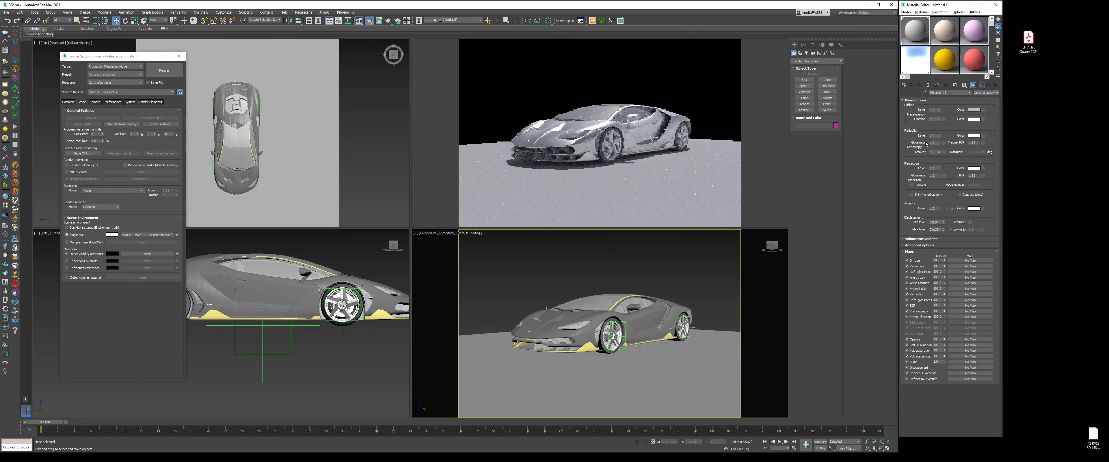
pyautogui.click(974, 109)
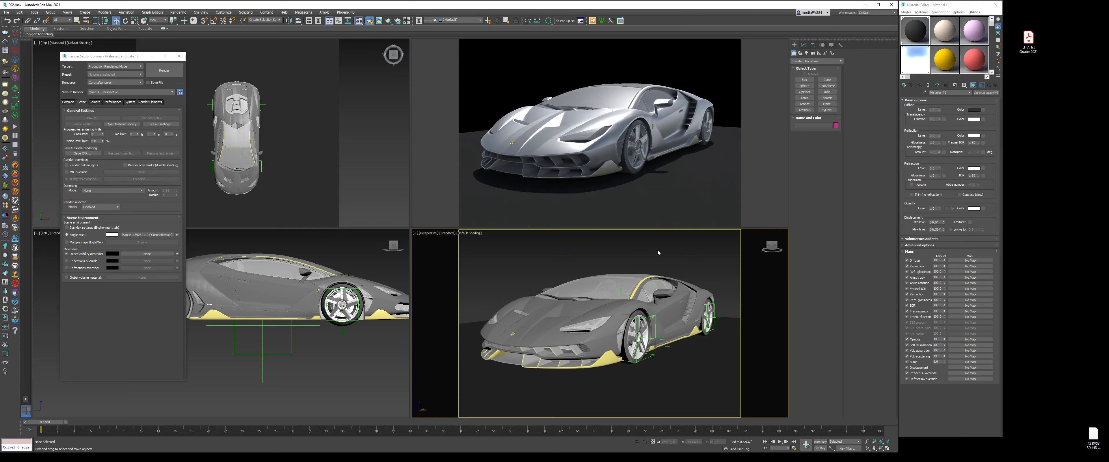
pyautogui.moveTo(755, 262)
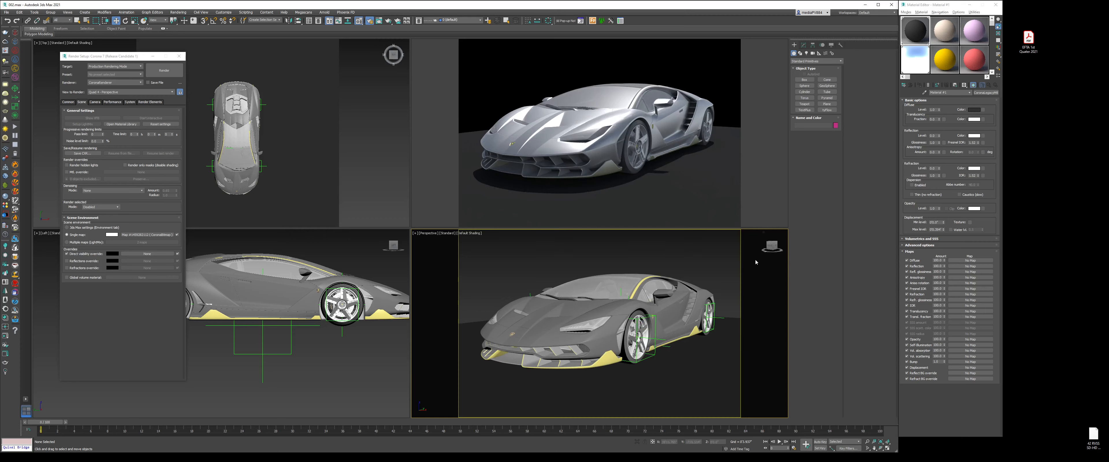
pyautogui.moveTo(526, 275)
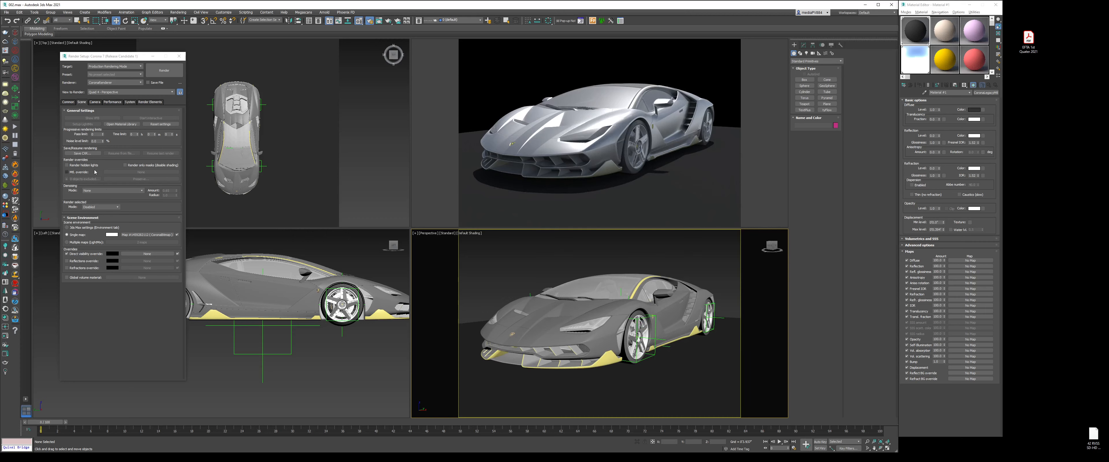
# Step: Choose the HDTV (video) preset for Output Size in Render Setup's Common settings
pyautogui.click(68, 101)
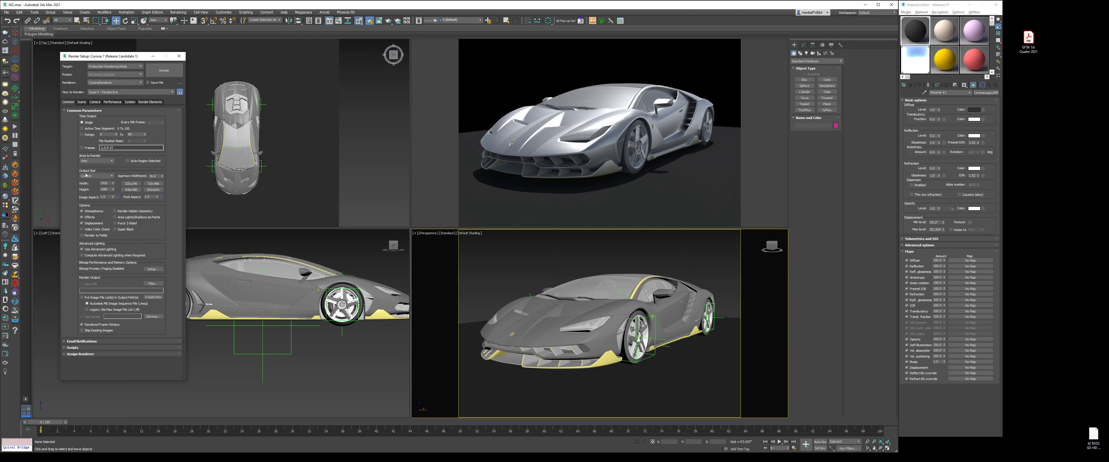
pyautogui.click(95, 175)
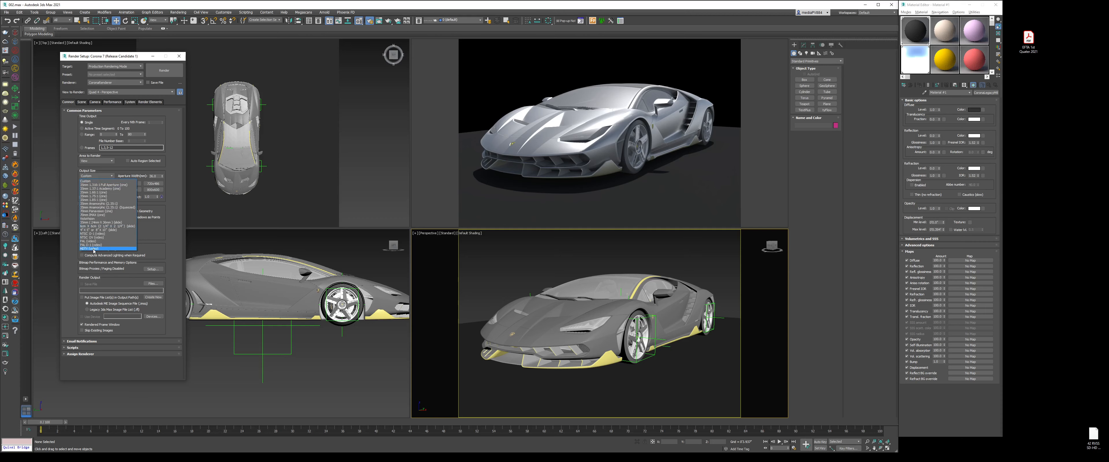
pyautogui.click(106, 249)
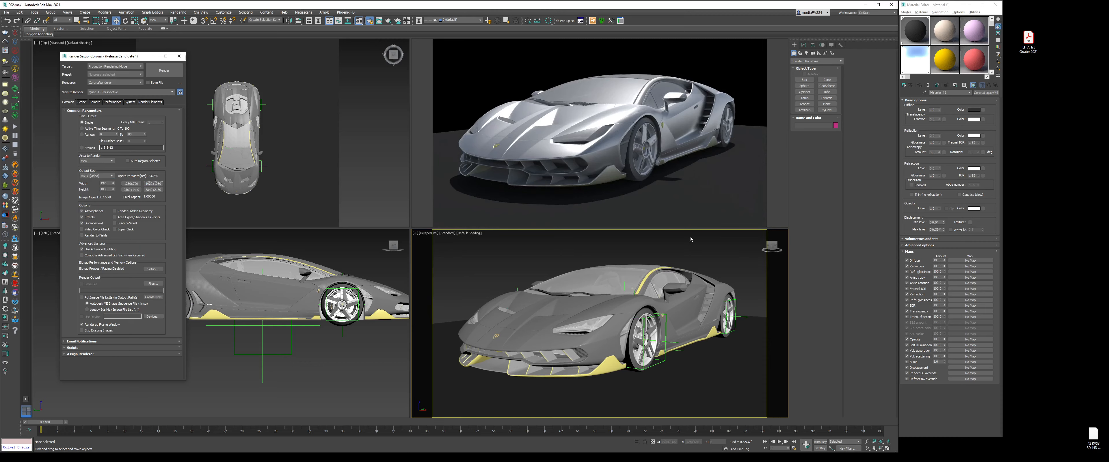
pyautogui.moveTo(630, 239)
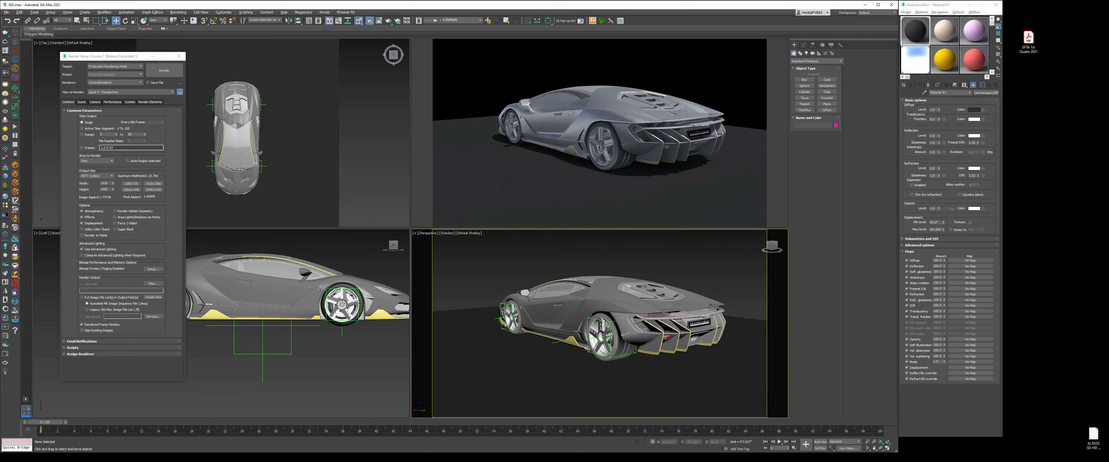
pyautogui.click(164, 69)
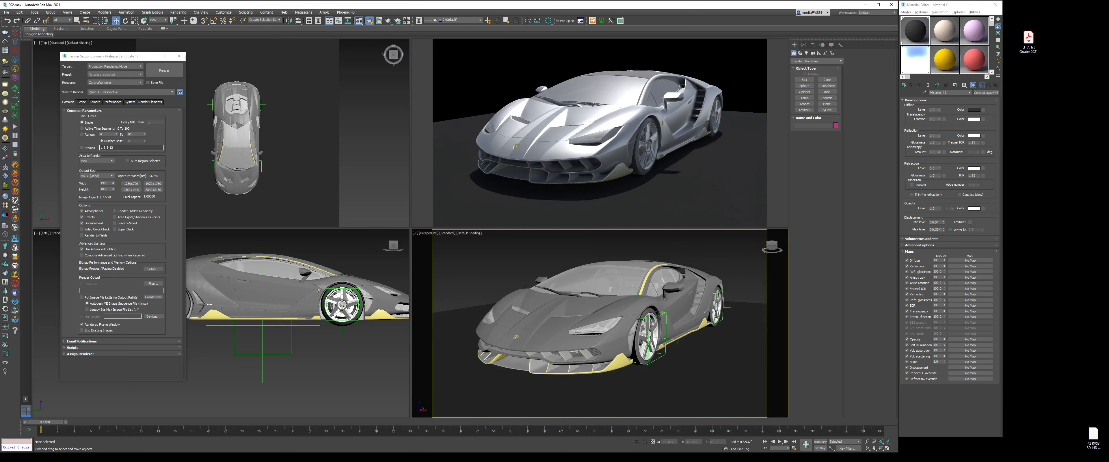
pyautogui.moveTo(707, 277)
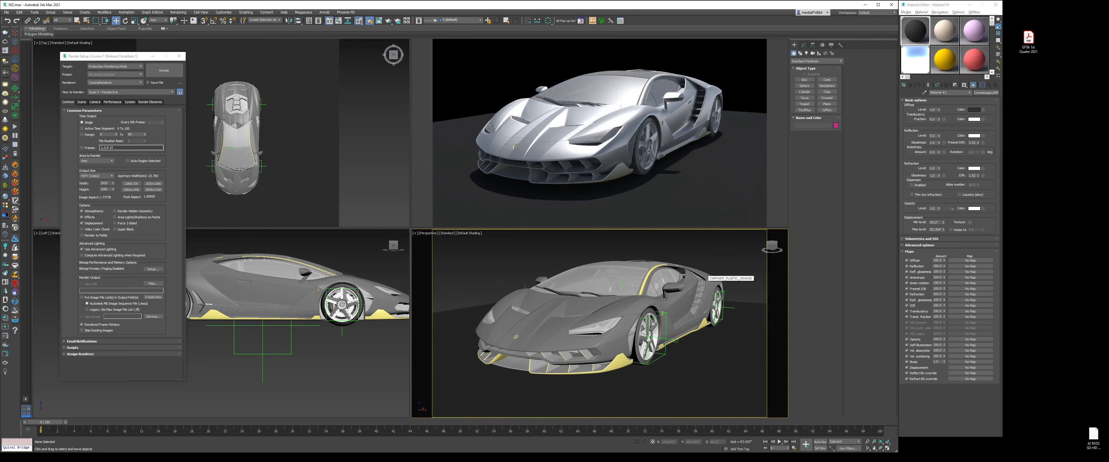